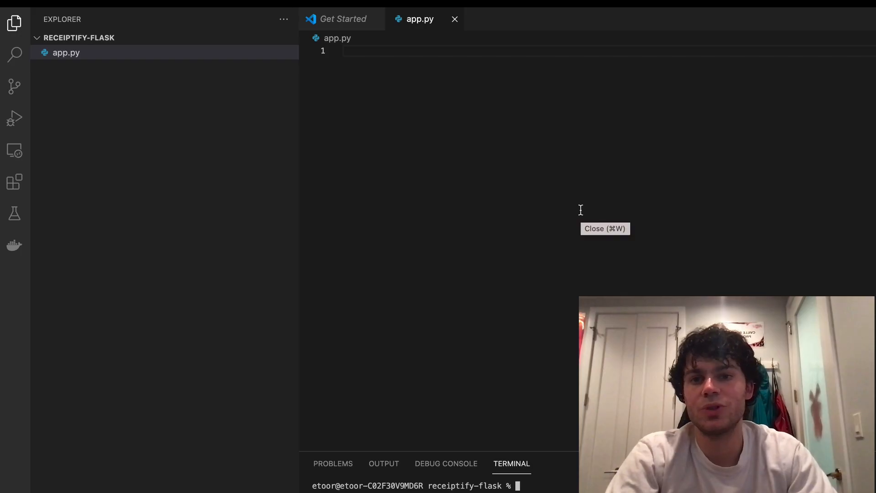
mouse_move(627, 174)
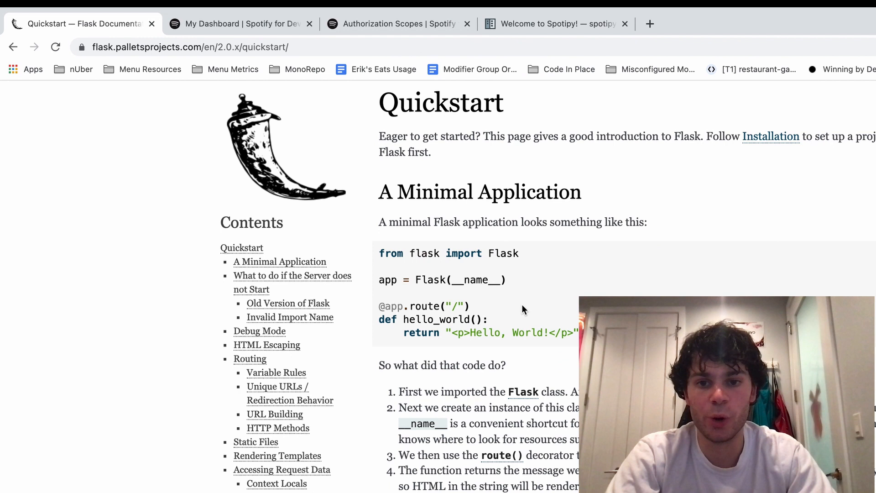
Step: Copy the Flask quickstart hello-world example into app.py and launch `flask run`
left_click_drag(380, 254, 578, 334)
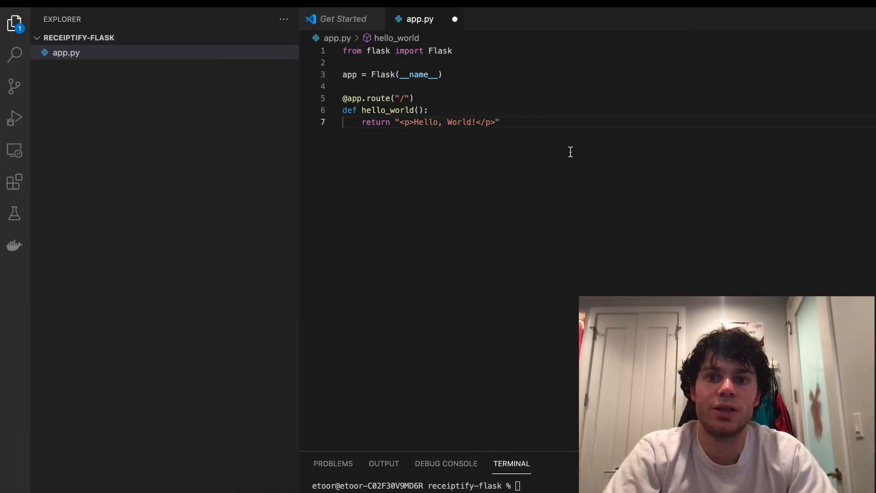
type("flask run")
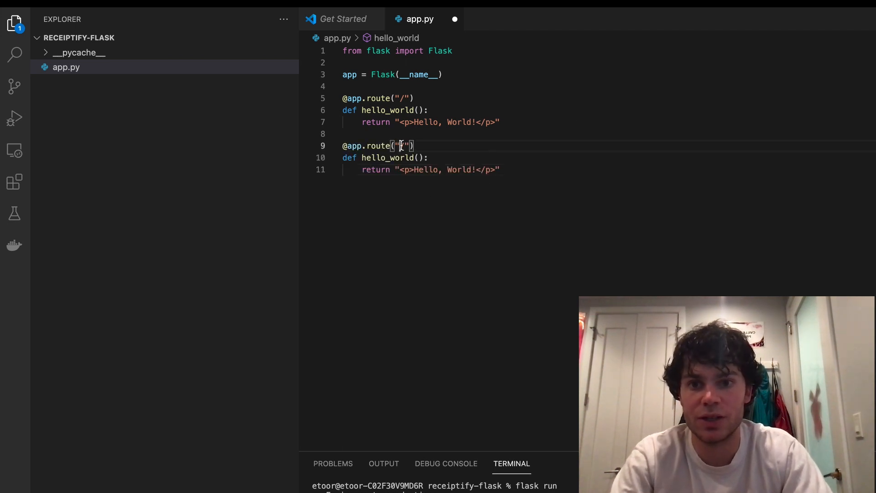
Step: Duplicate the route block into /login, /redirectPage and /receipt stubs
type("/login")
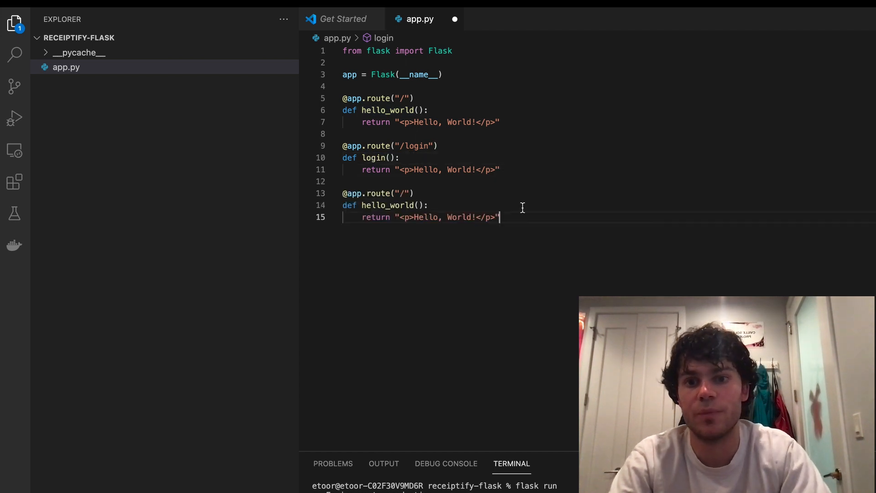
type("/redirectPage")
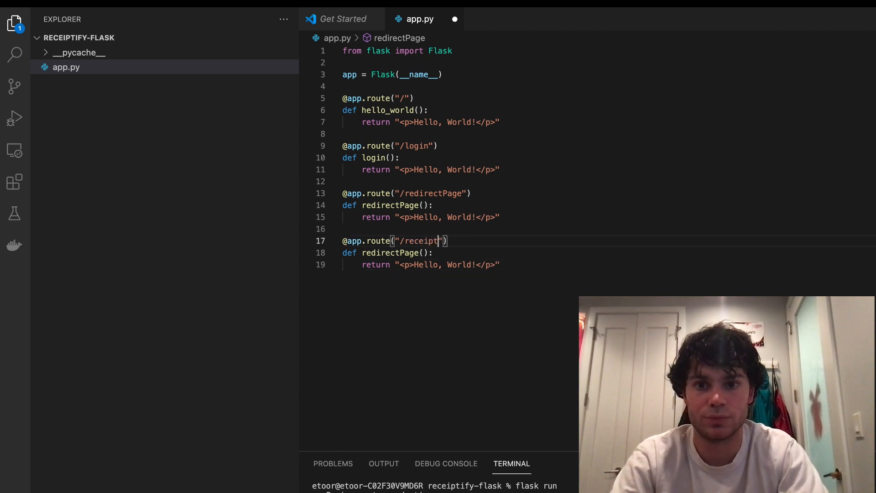
type("receipt")
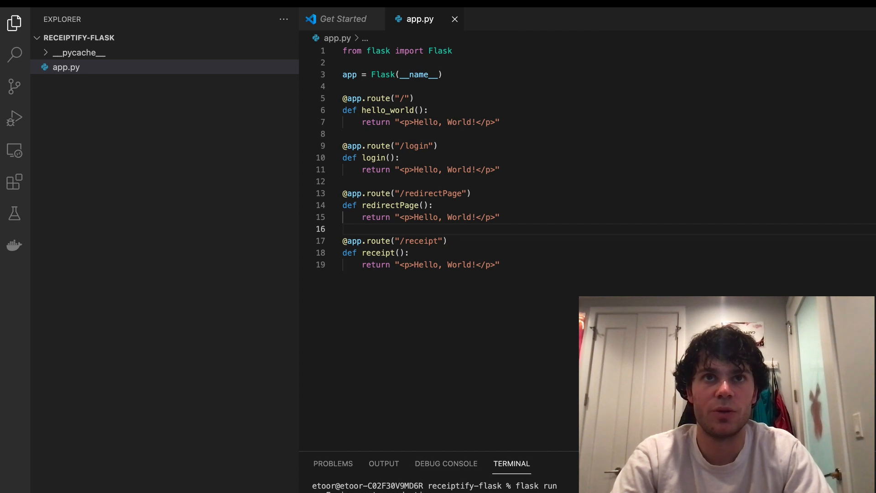
mouse_move(407, 55)
type(", request, url_for, session, redirect, render_template")
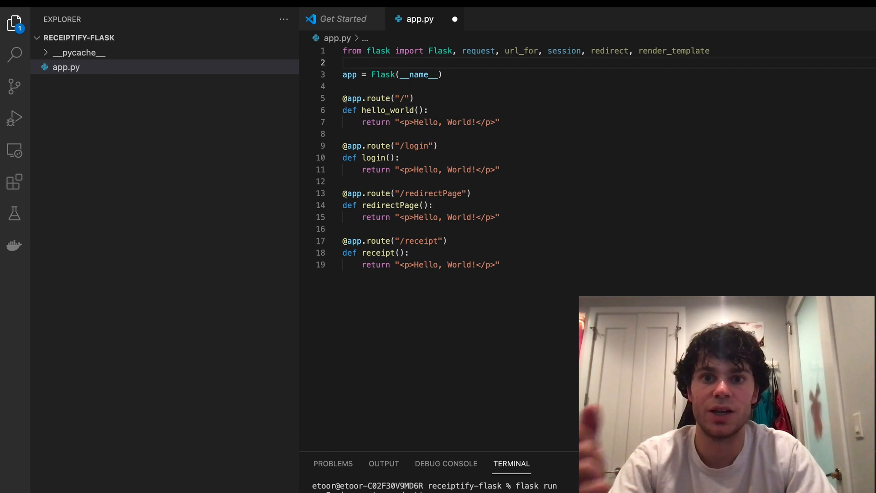
Step: Extend the Flask import and add `import spotipy` and `from spotipy.oauth2 import SpotifyOAuth`
double_click(674, 51)
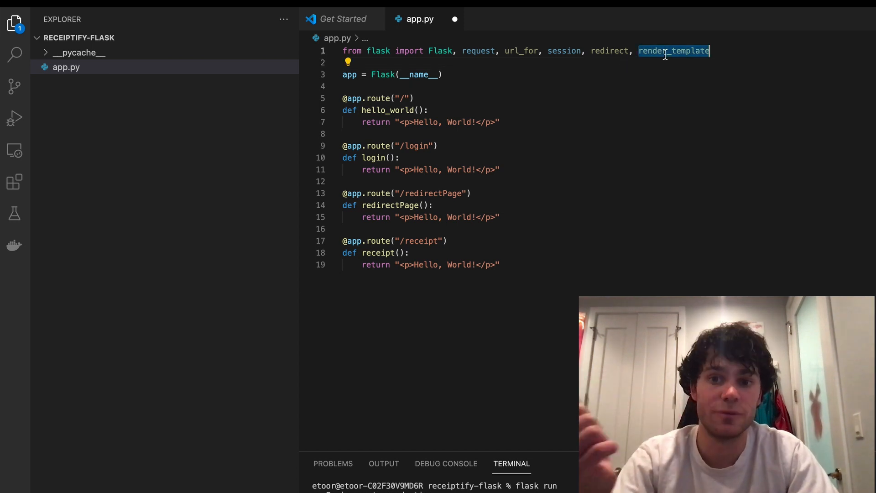
left_click(497, 121)
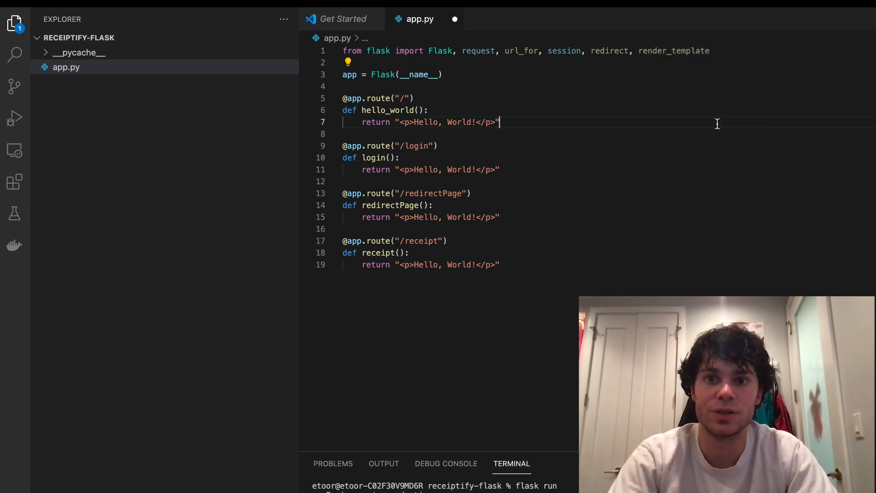
key("enter")
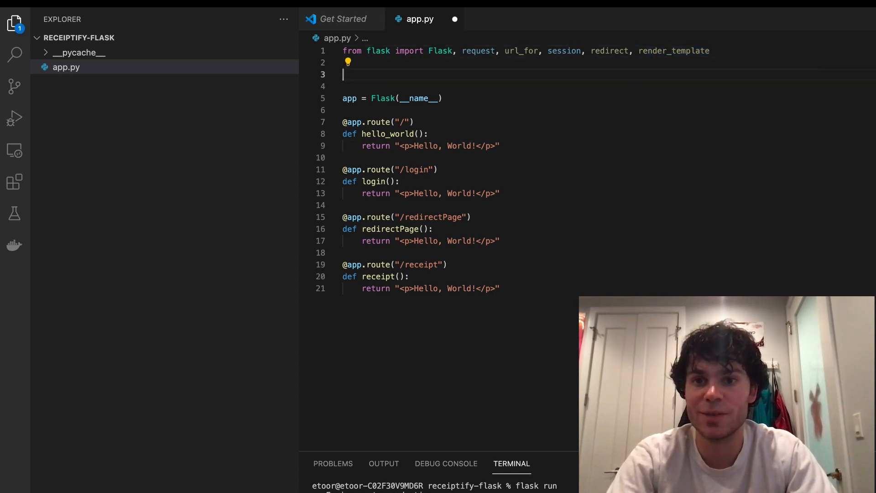
type("i")
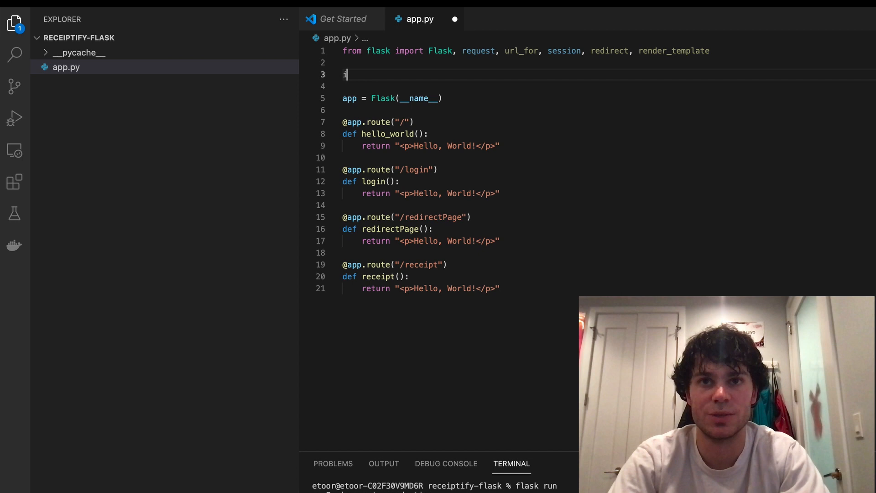
type("mport")
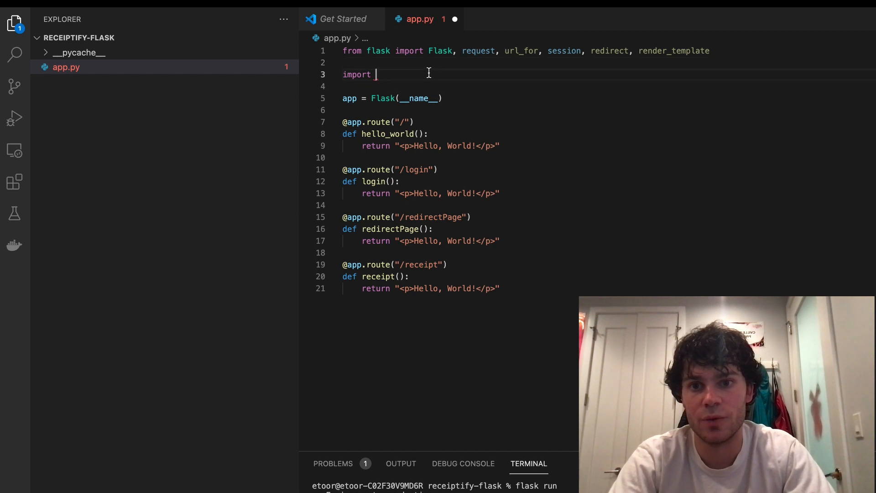
type("spotipy")
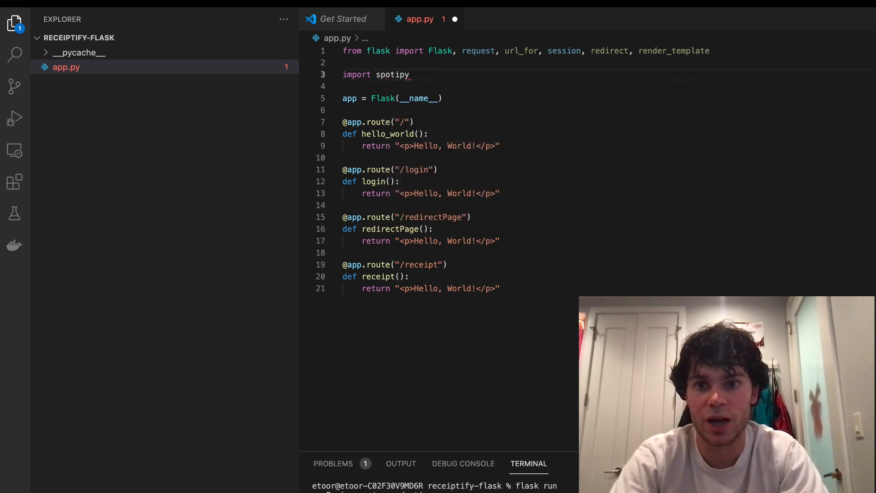
type("from spotipy.oauth2 import SpotifyOAuth")
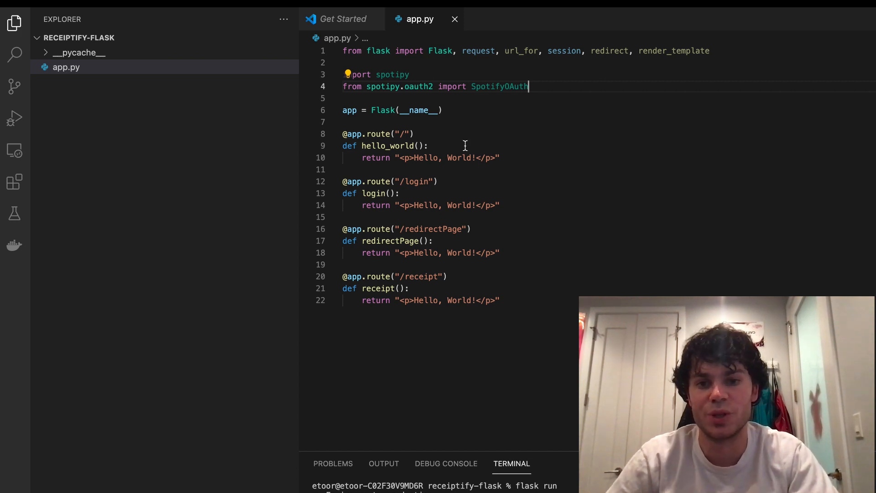
Step: Create the YoutubeReceiptify app described 'get data to put on receipt' and copy its Client ID
left_click(14, 22)
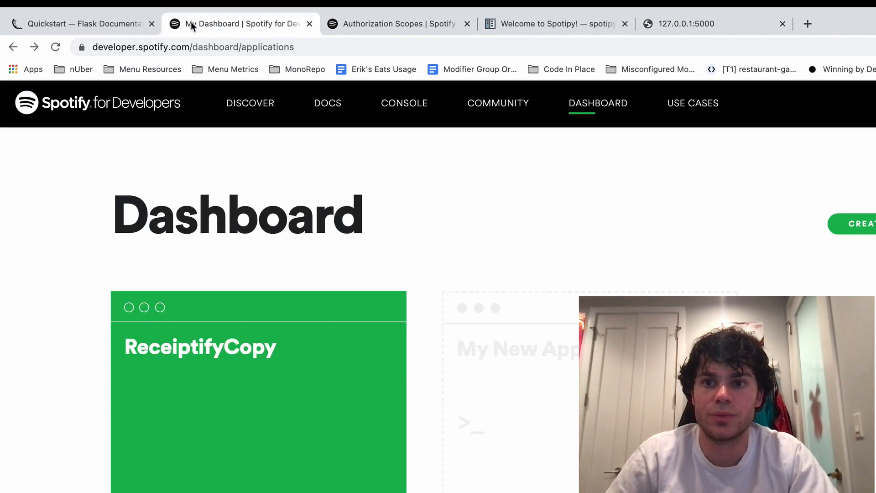
left_click(860, 224)
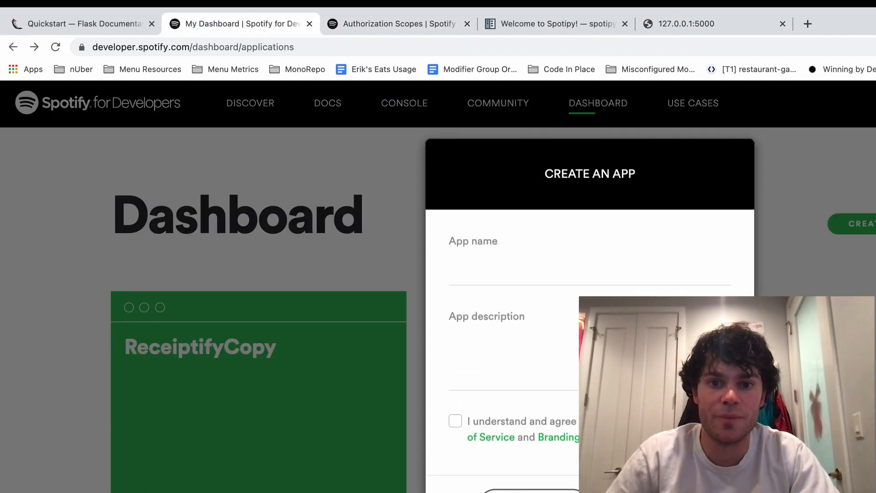
type("YoutubeReceiptify")
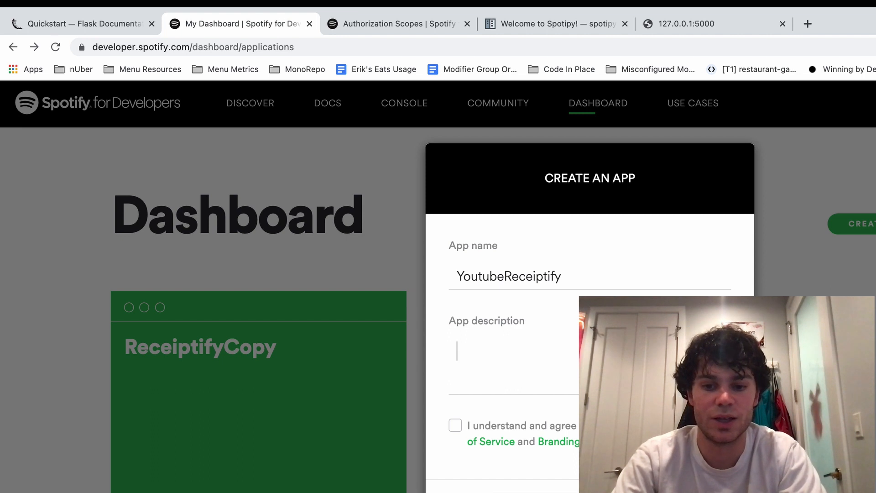
type("get data to put on rec")
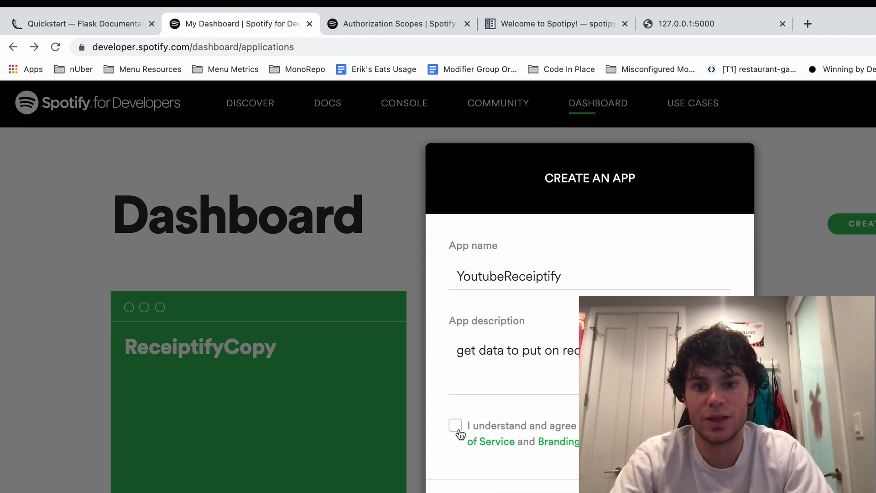
left_click(852, 223)
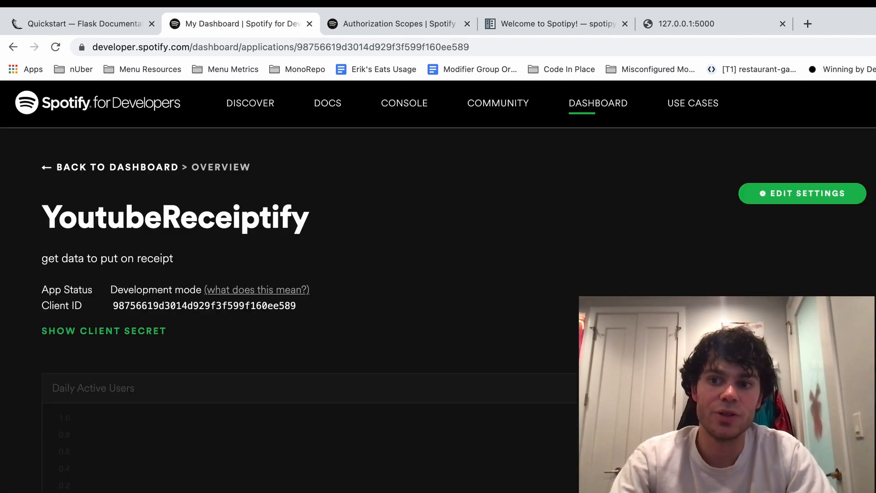
mouse_move(234, 324)
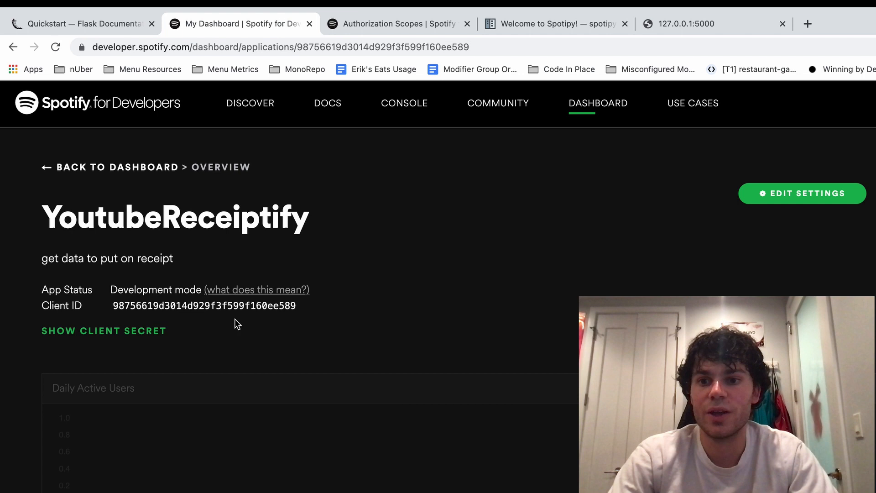
double_click(204, 305)
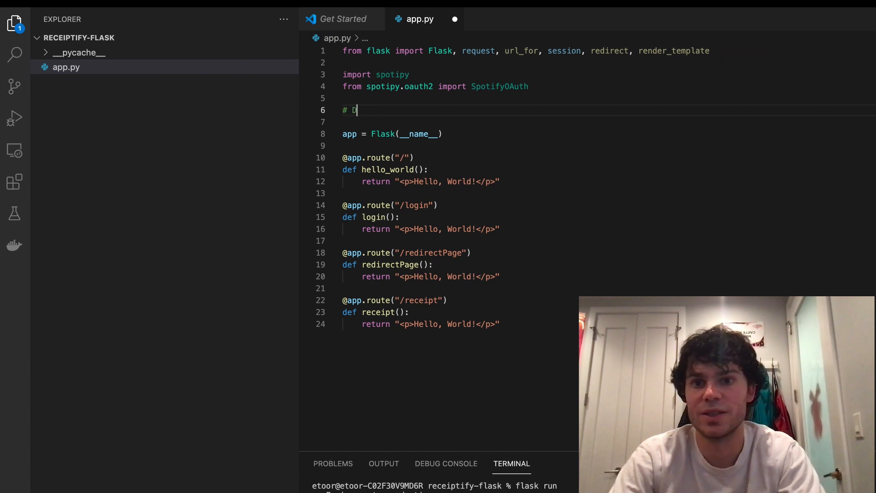
Step: Add a '# DEFINING CONSTS' comment with CLIENT_ID and CLIENT_SECRET set to the dashboard values
type("EFINING CONSTS")
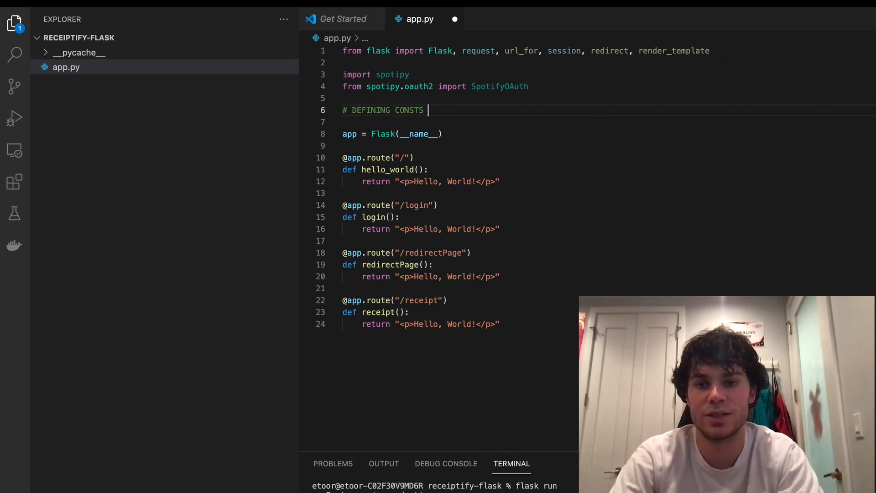
type("CLIENT_ID = 98756619d3014d929f3f599f160ee589\"")
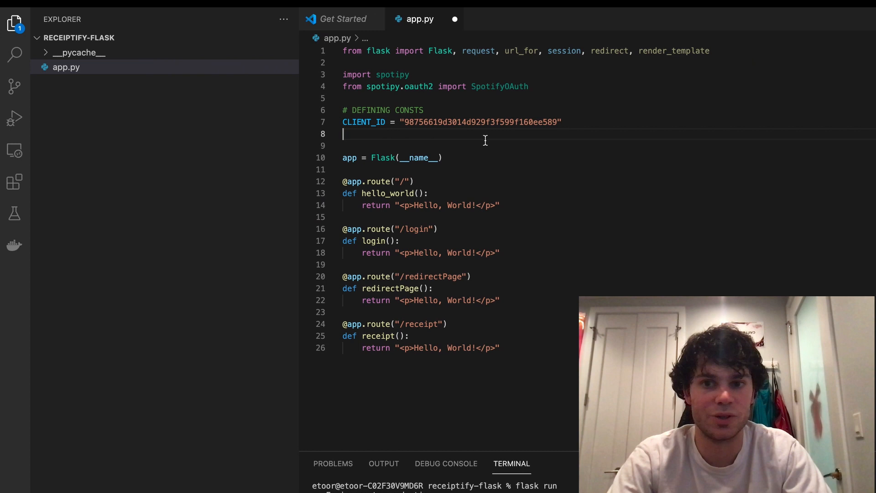
type("CLIENT_")
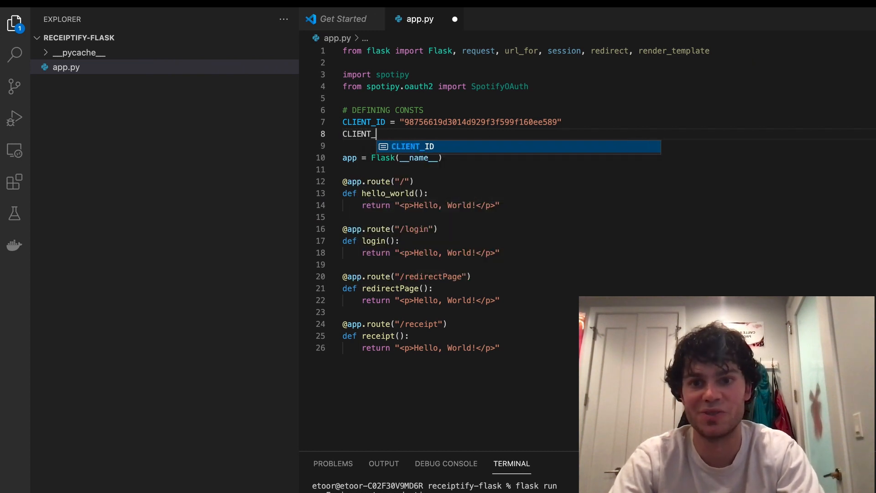
type("SECRET = \"4ccb7d6766c04f1bacdf148327f1aff3\"")
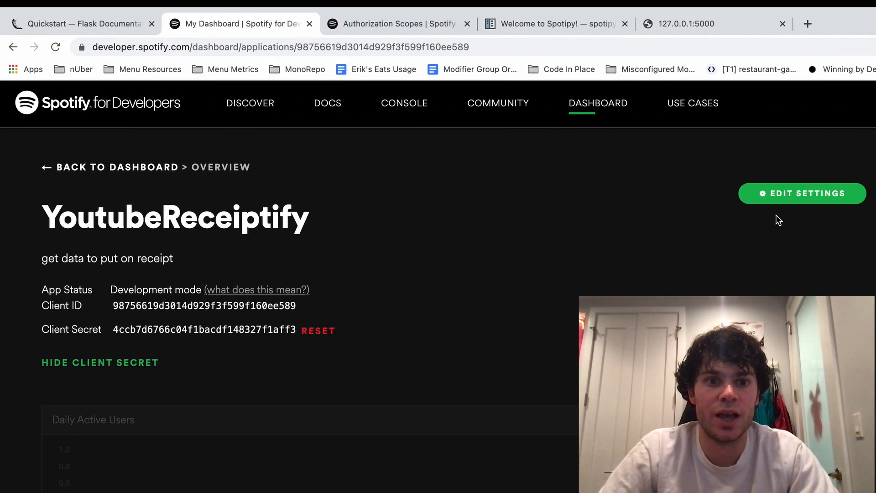
Step: Open YoutubeReceiptify's Edit Settings and focus the Redirect URIs field
left_click(801, 193)
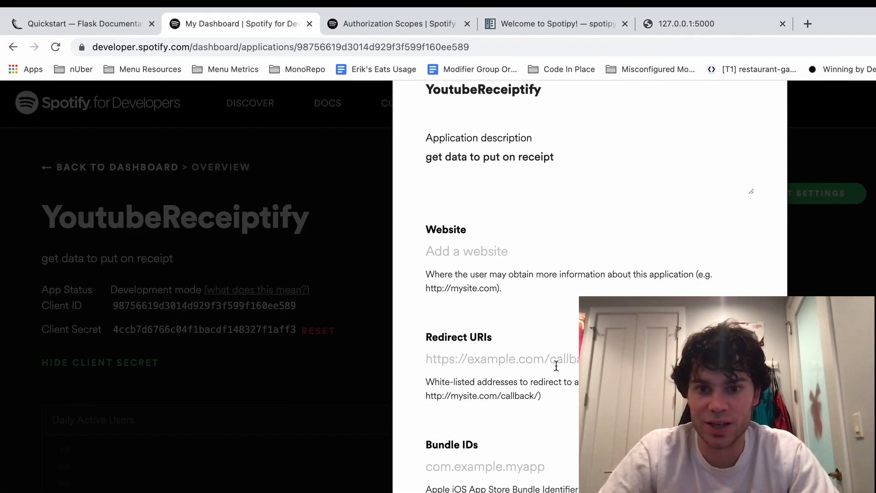
left_click(501, 359)
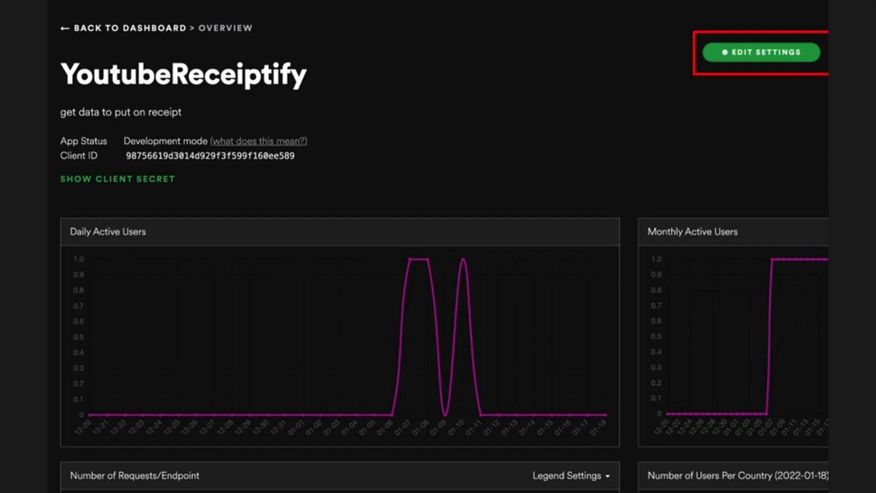
Step: Make login redirect to sp_oauth.get_authorize_url(), then reload the redirect page in Chrome
left_click(759, 52)
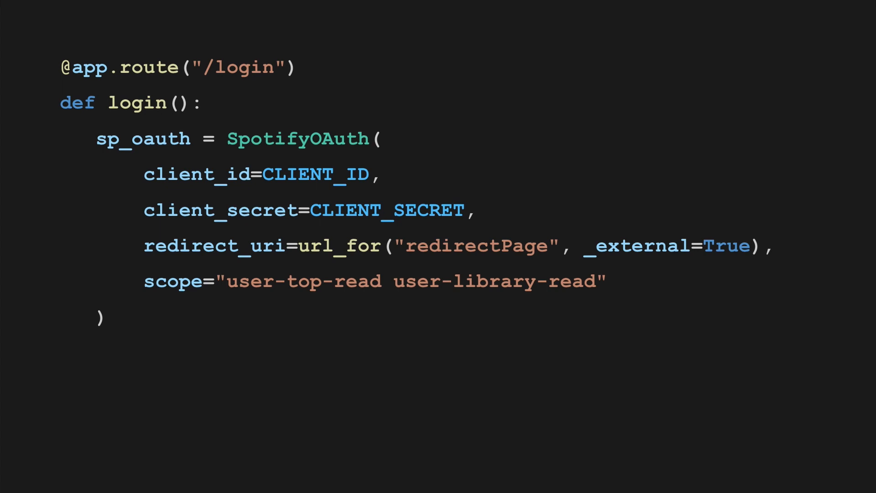
type("auth_url = sp_oauth.get_authorize_url()")
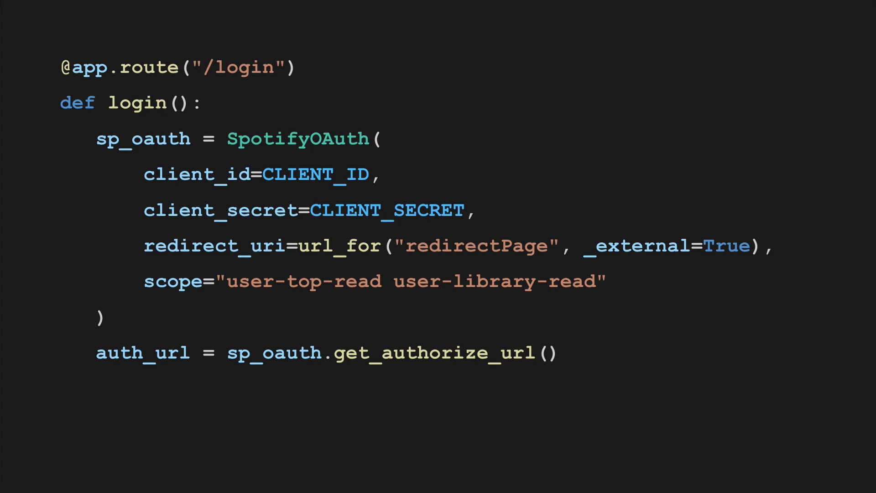
type("return redirect(auth_url)")
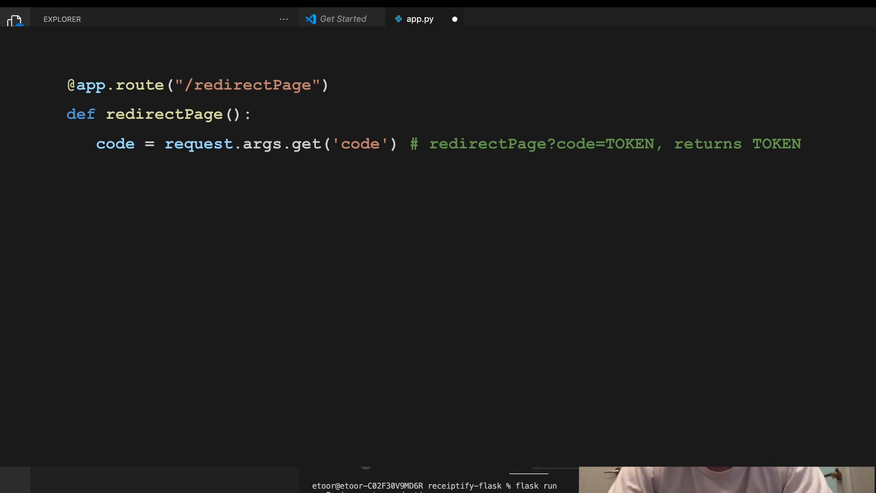
mouse_move(453, 18)
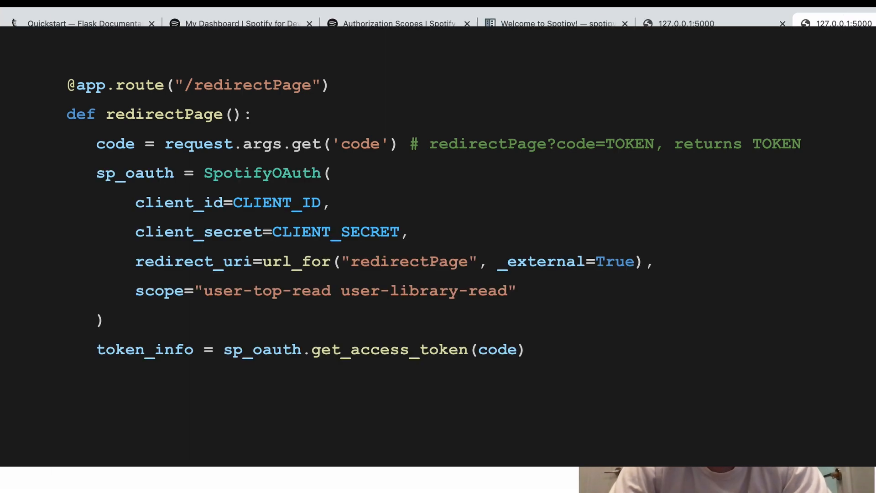
left_click(781, 24)
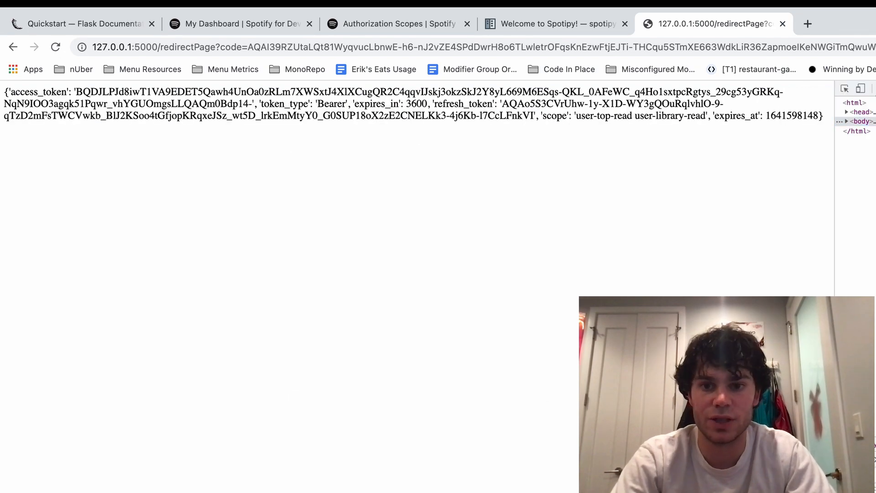
Step: Switch from Chrome back to the VS Code editor
left_click(394, 23)
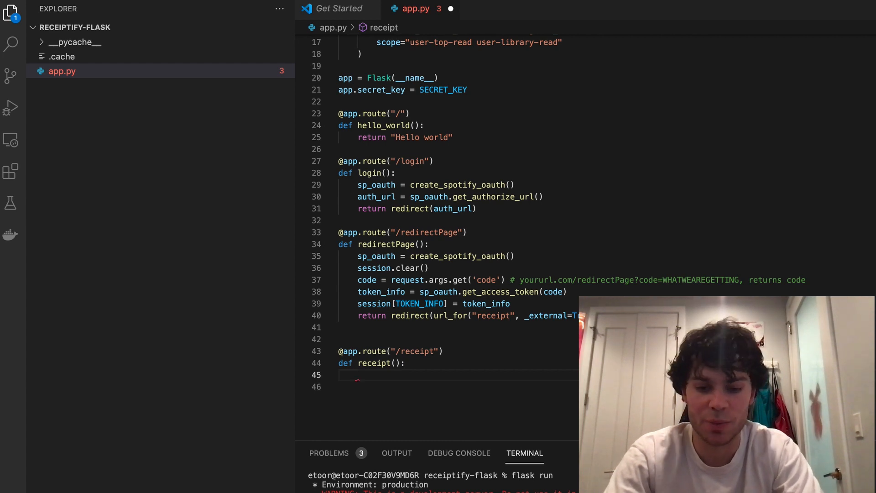
Step: Set user_token = get_token() in receipt and define get_token returning session.get(TOKEN_INFO, None)
type("user_token = get_")
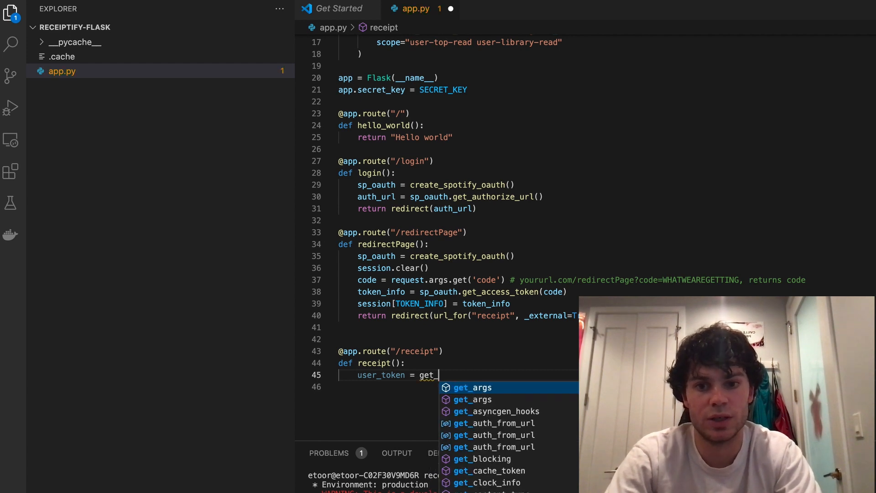
type("token()")
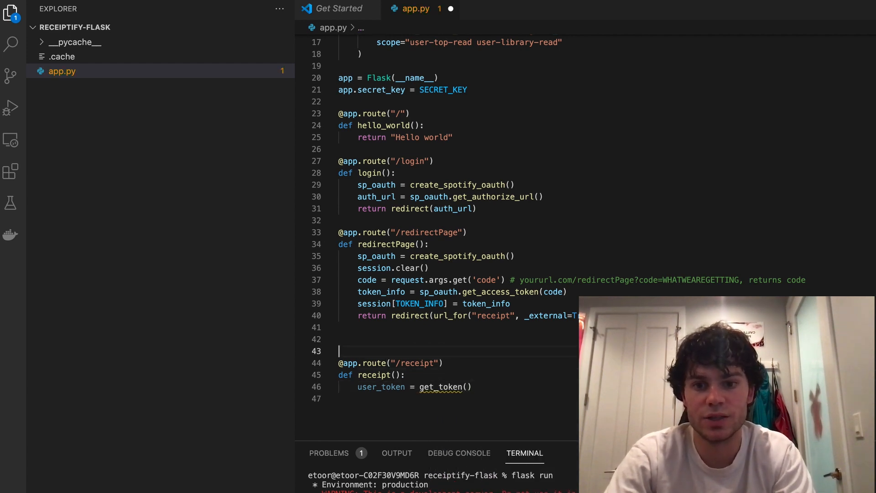
type("def get")
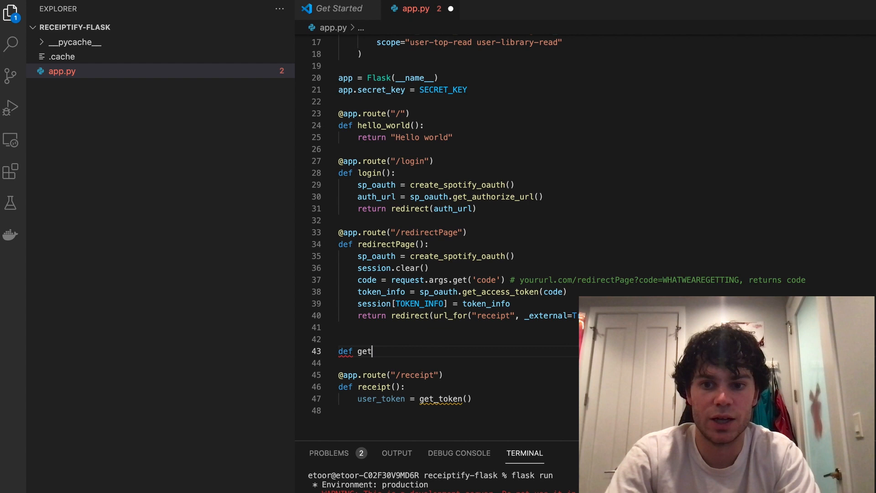
type("_token():")
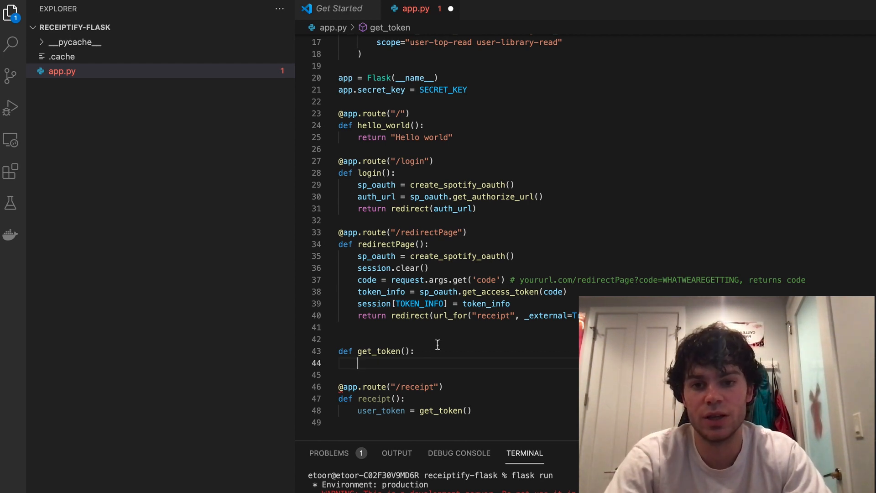
type("token_info")
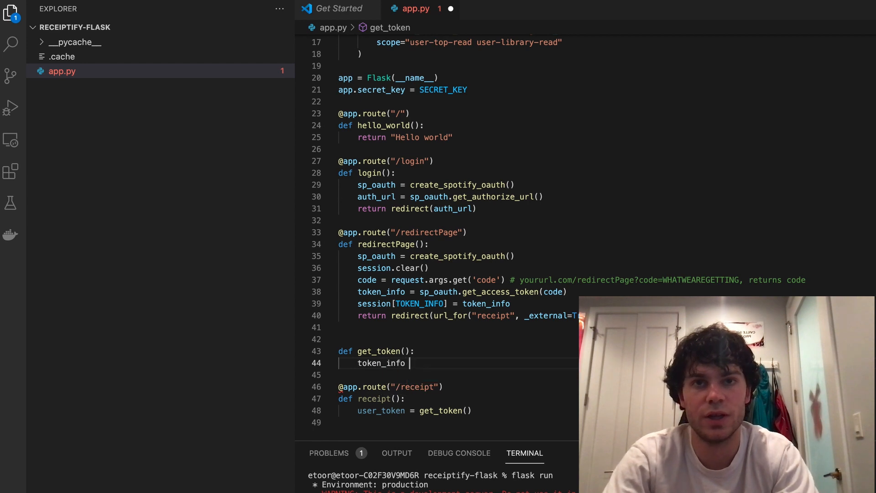
type("= session.get(TO")
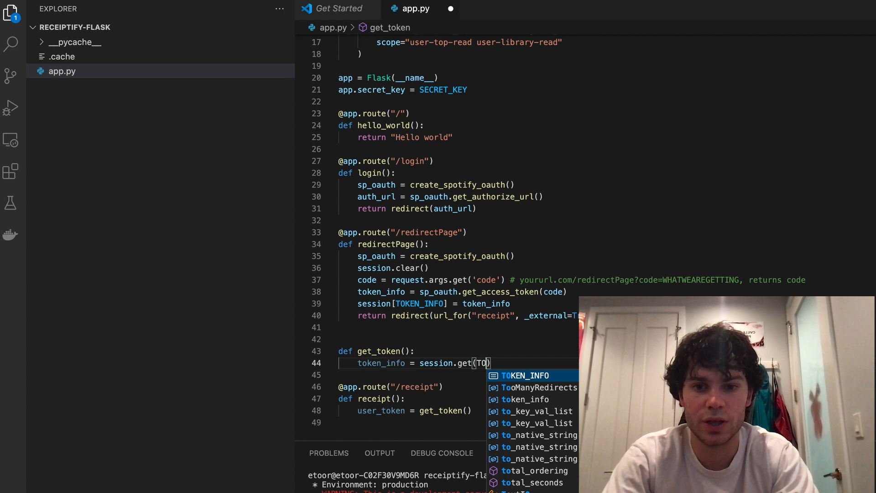
type("TOKEN_INFO,")
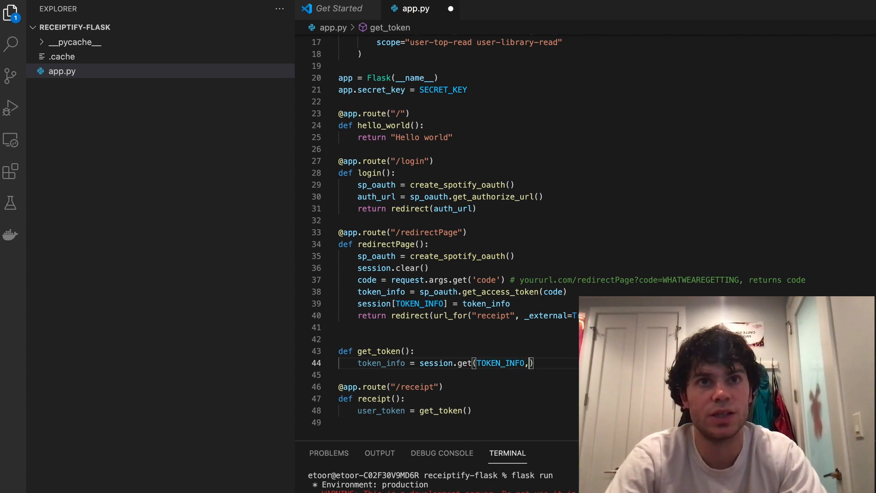
type("None")
type("re")
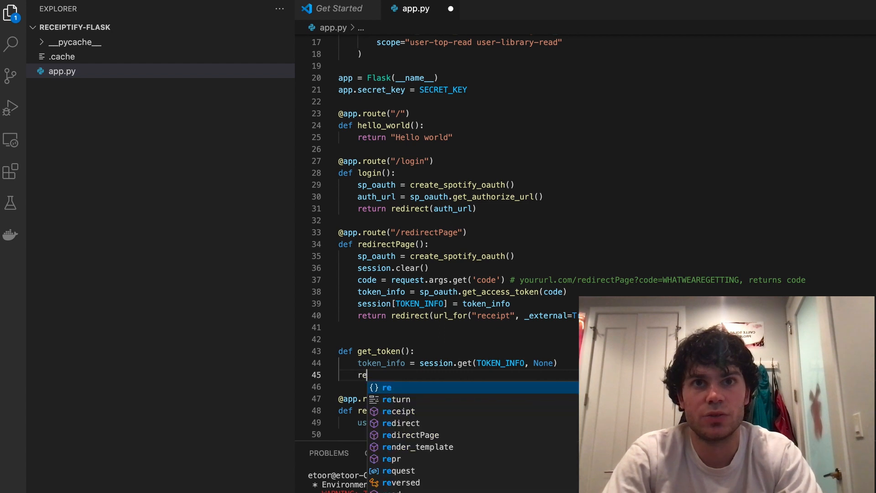
type("turn token_info")
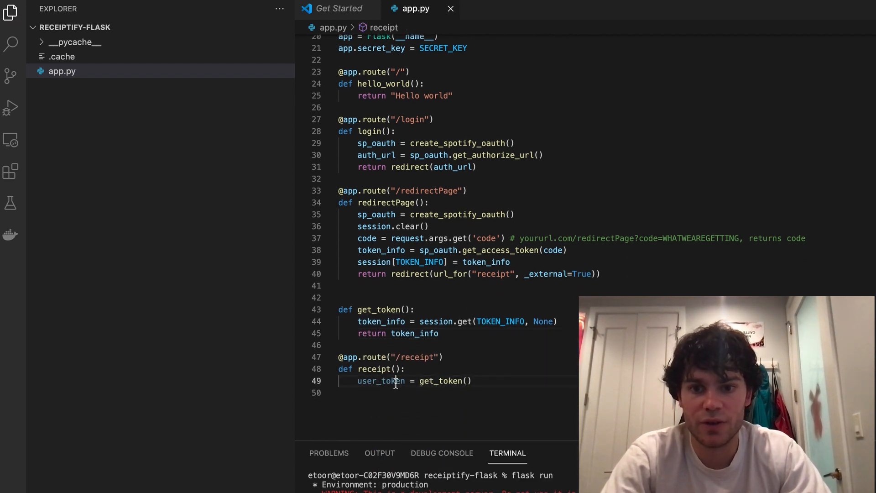
Step: Create a spotipy.Spotify client authenticated with the user token's access token
type("sp =")
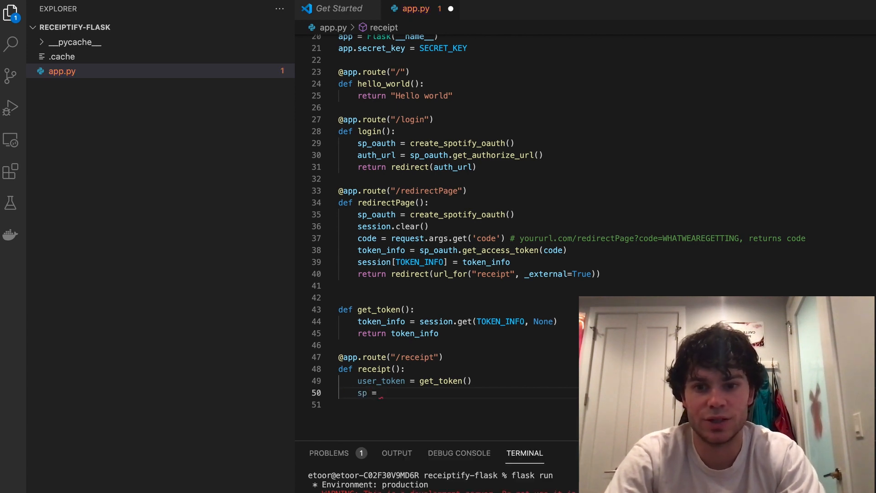
type("spot")
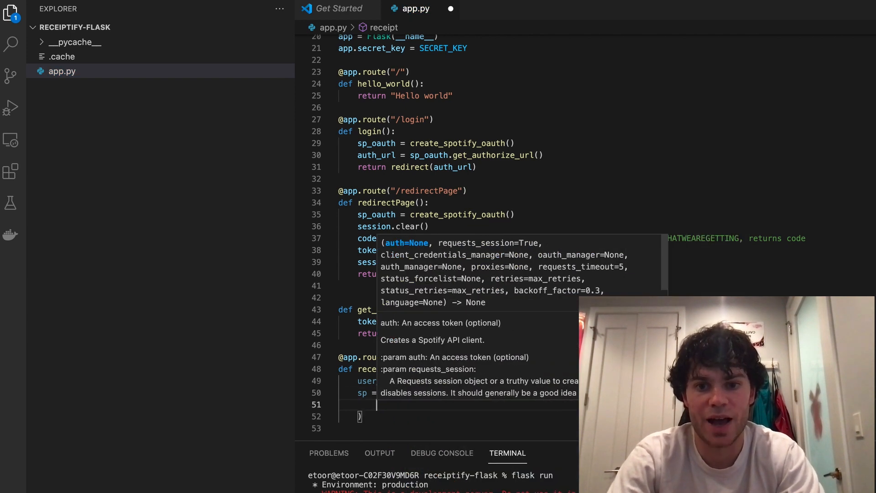
type("auth=")
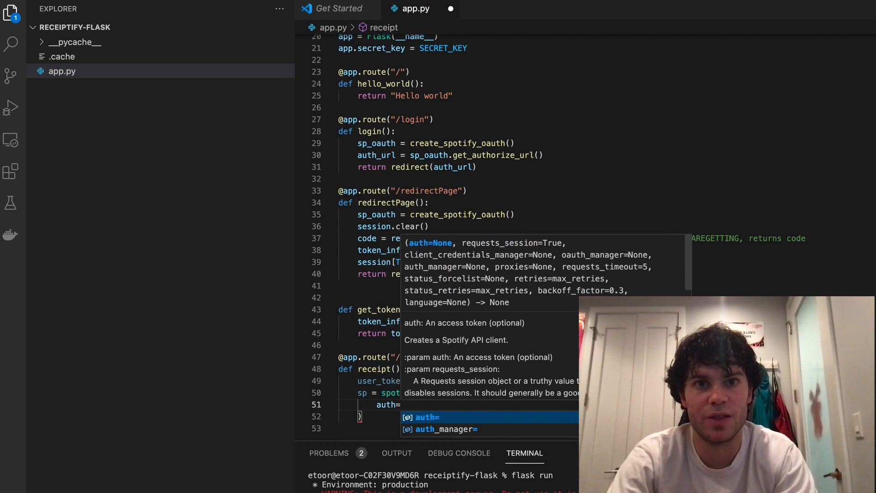
type("tokne")
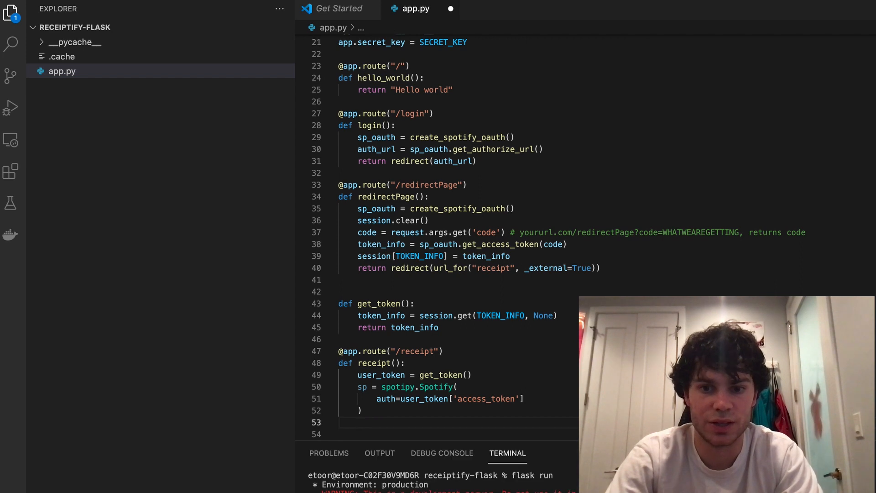
Step: Fetch the user's top tracks with limit 10, offset 0 and time_range "medium_term"
type("user")
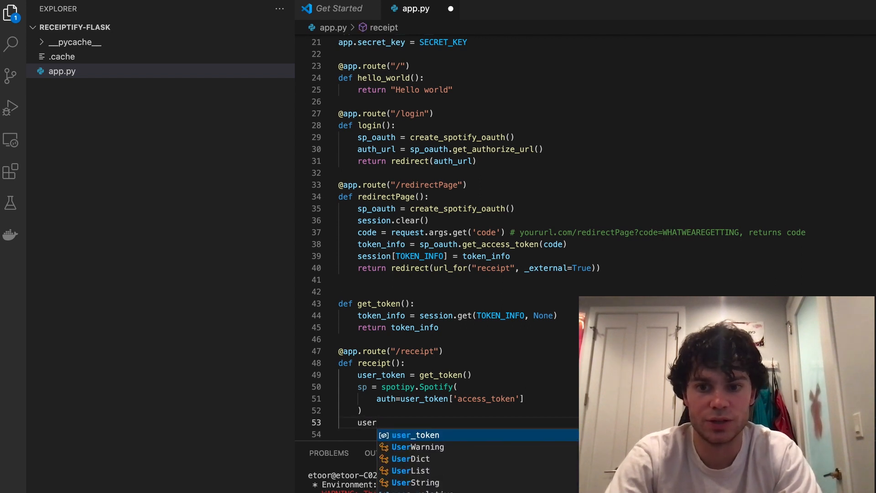
type("_s")
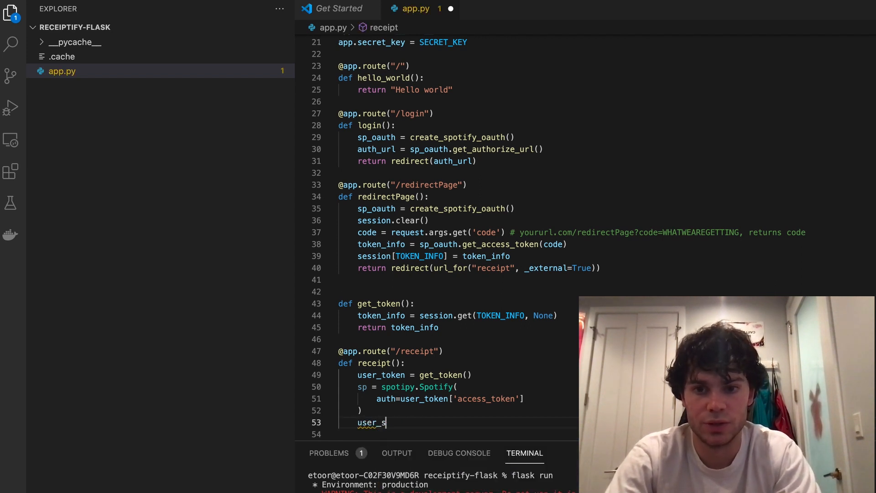
type("top_songs =")
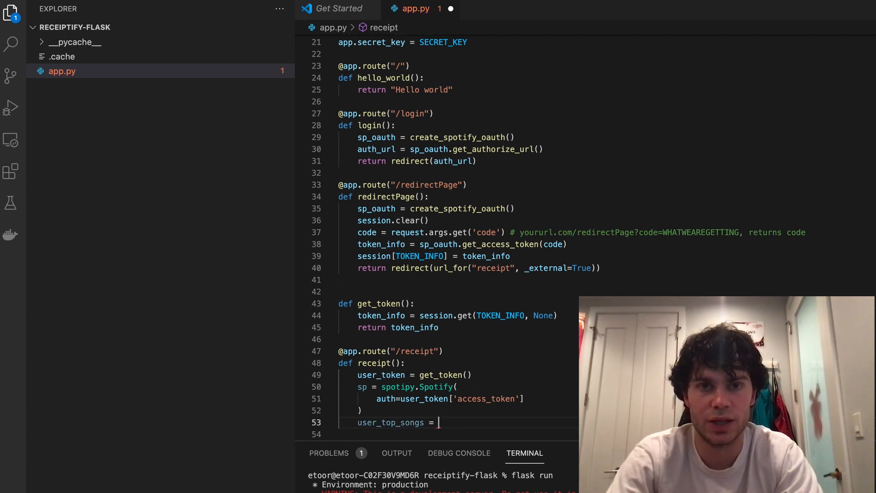
type("sp.current")
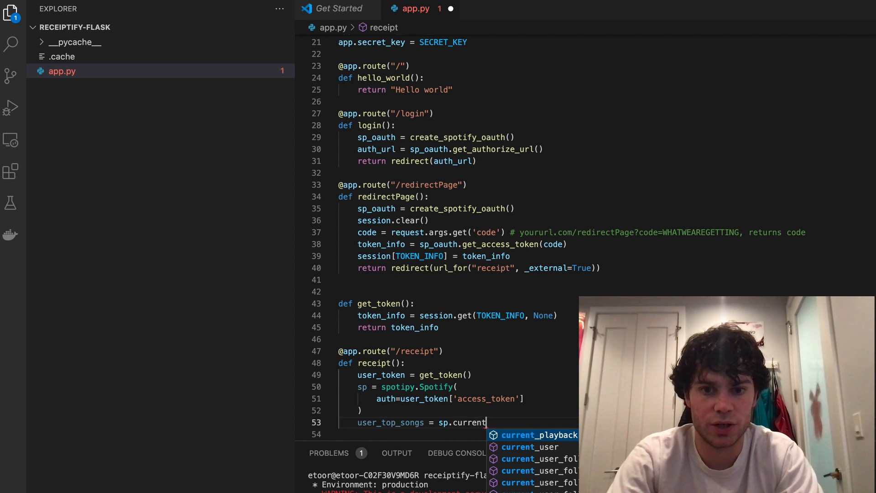
type("_user_top")
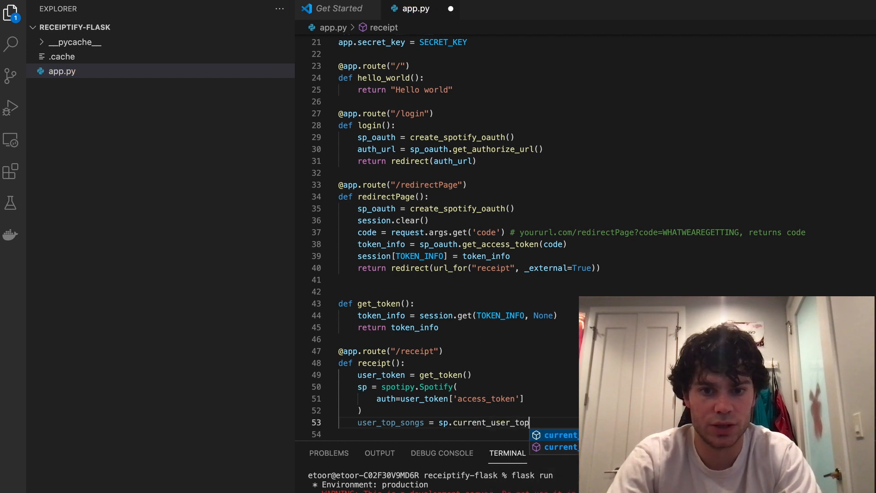
type("_tracks")
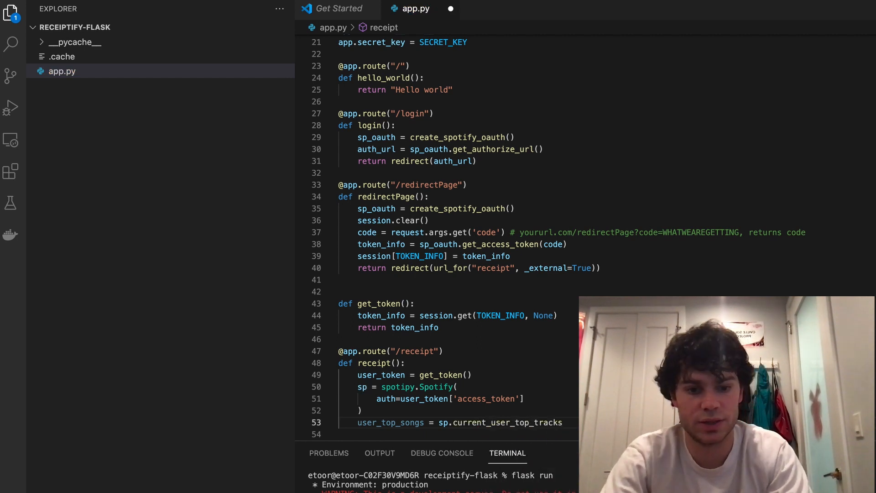
type("limit=1")
type("offset=")
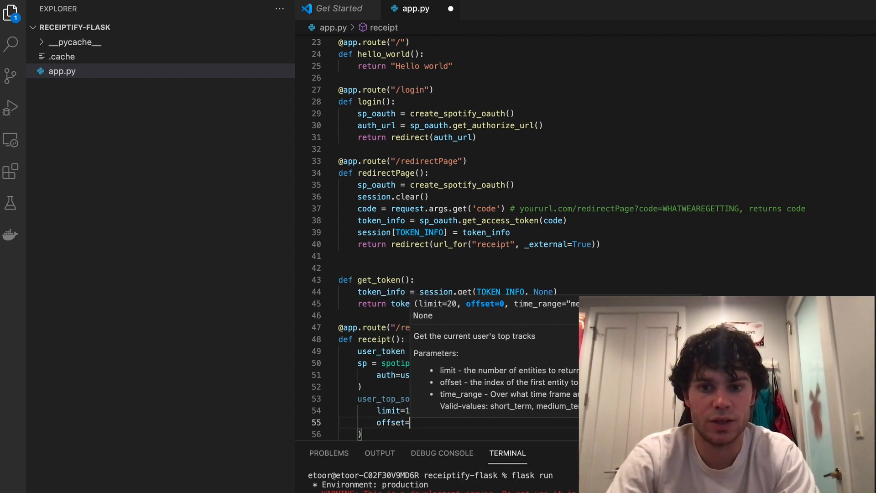
scroll("down", 3)
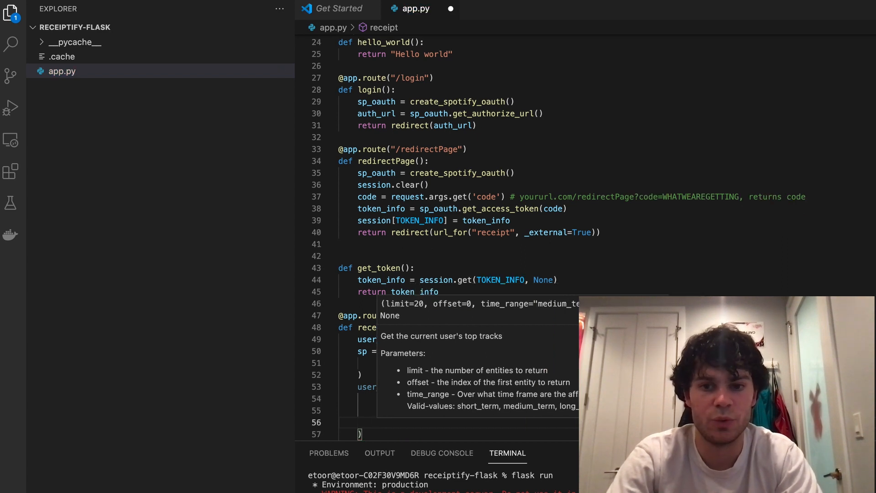
type("time_range=")
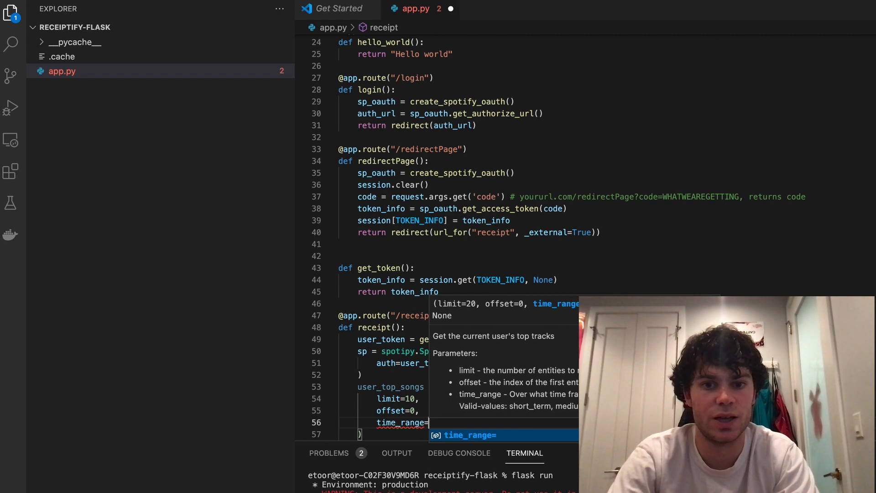
type("\"medium_term")
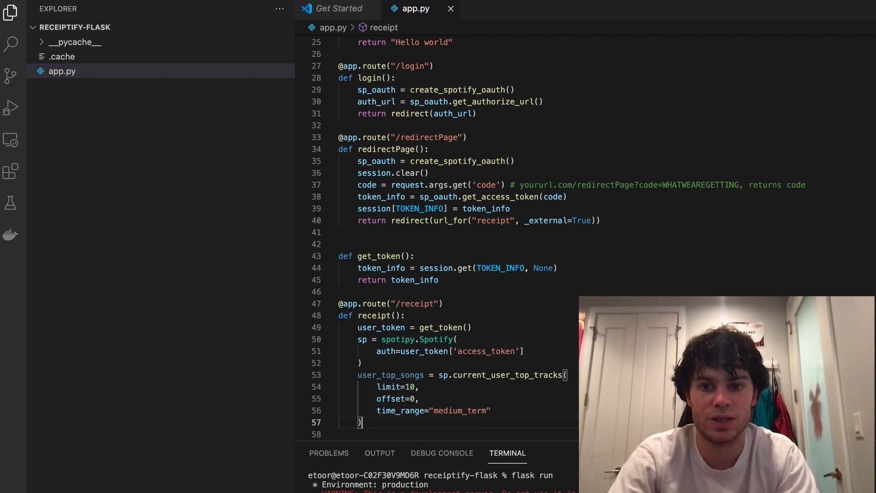
Step: Return the top tracks' items as a string from the receipt route
type("return")
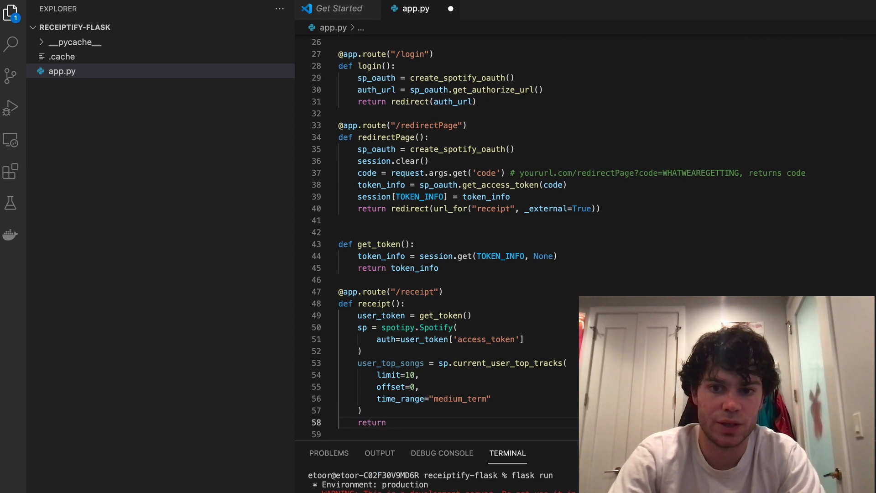
type("str(user_top_songs")
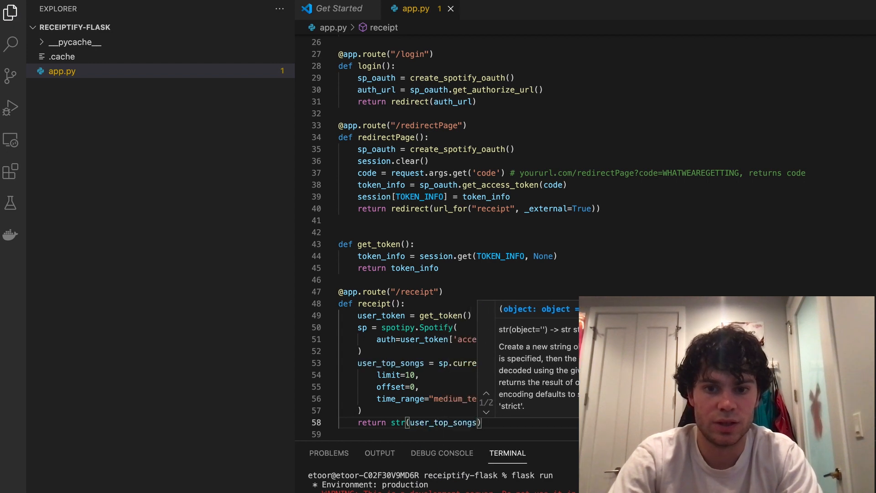
type("[]")
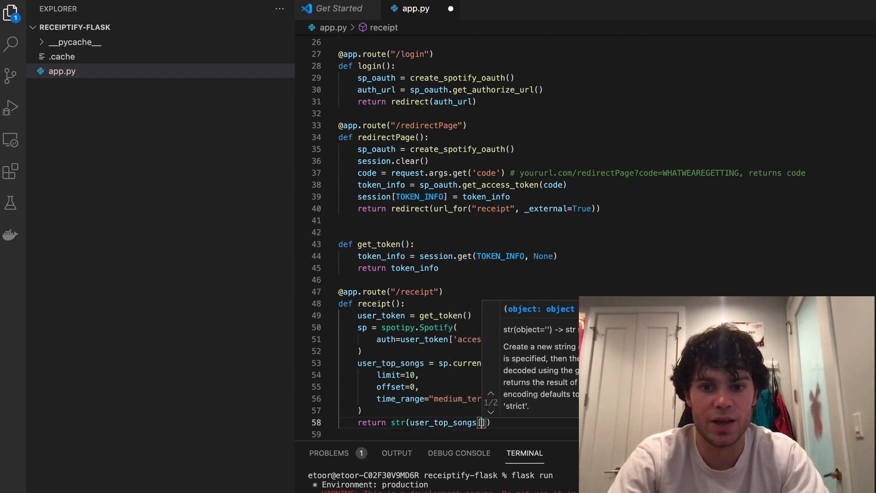
type("item")
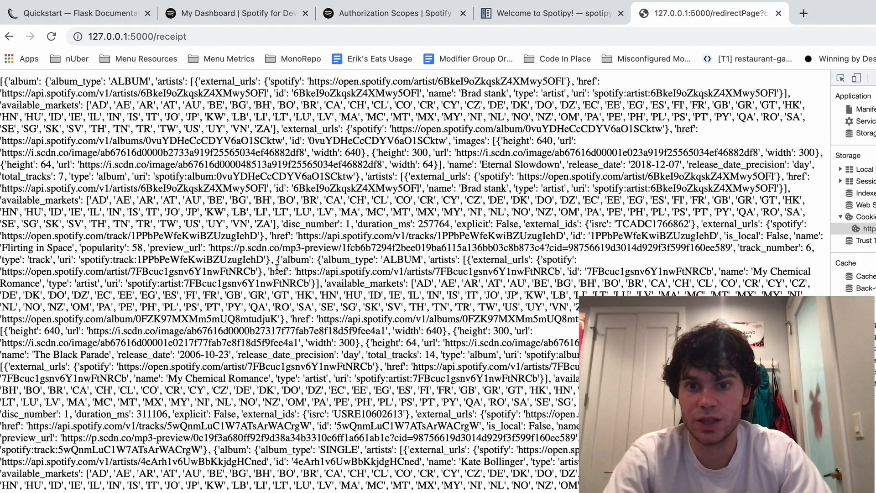
Step: Scroll through the raw top-track data on the /receipt page
scroll("down", 3)
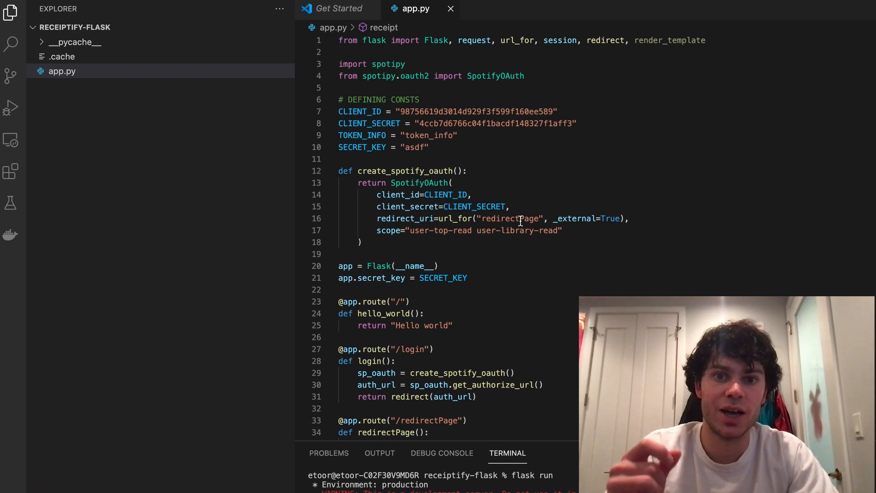
Step: Add a new return line below return "Hello world" in the hello_world route
scroll("down", 3)
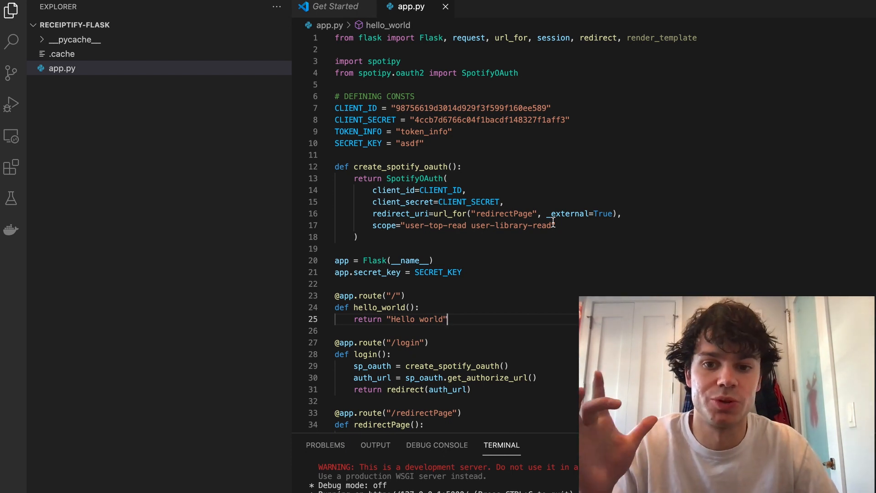
key("enter")
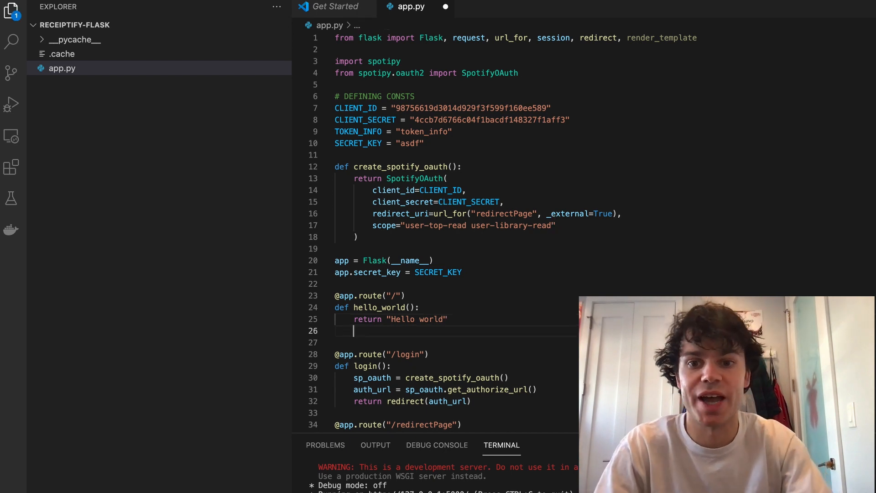
type("return render_template('index.html', title='Welc")
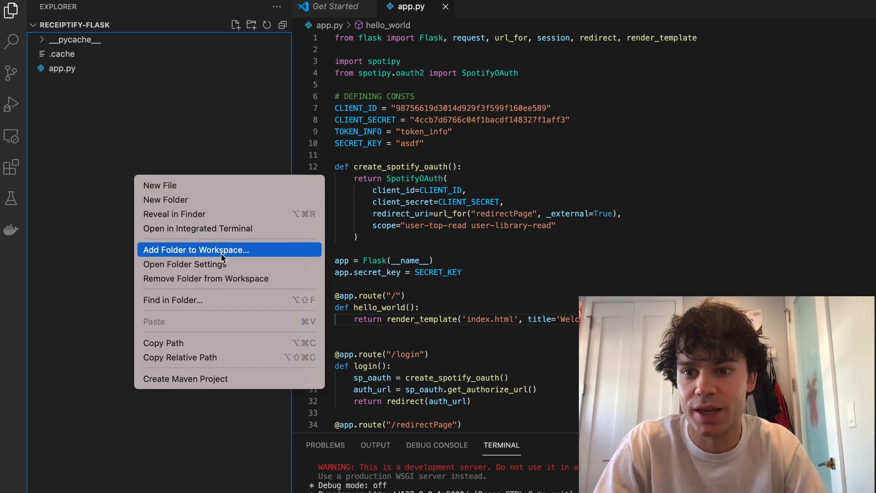
mouse_move(118, 85)
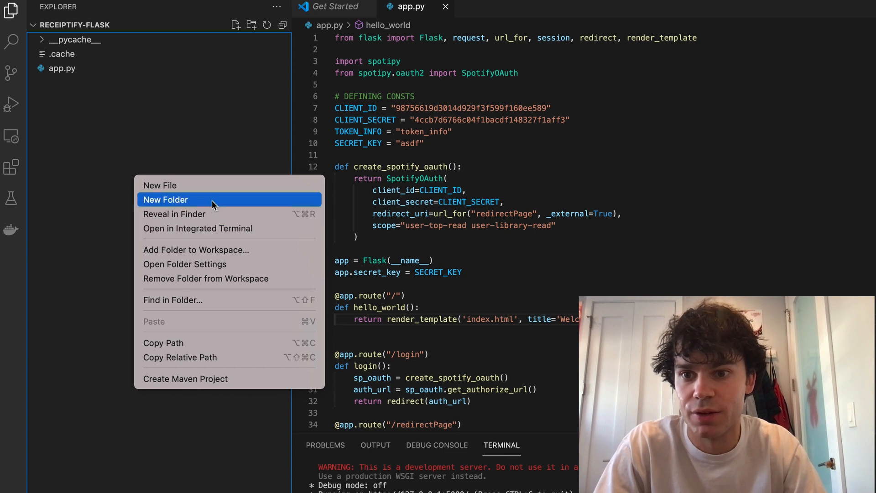
Step: Create templates/index.html with a Receiptify heading, Top Track Generator subtitle and Spotify login button
left_click(165, 200)
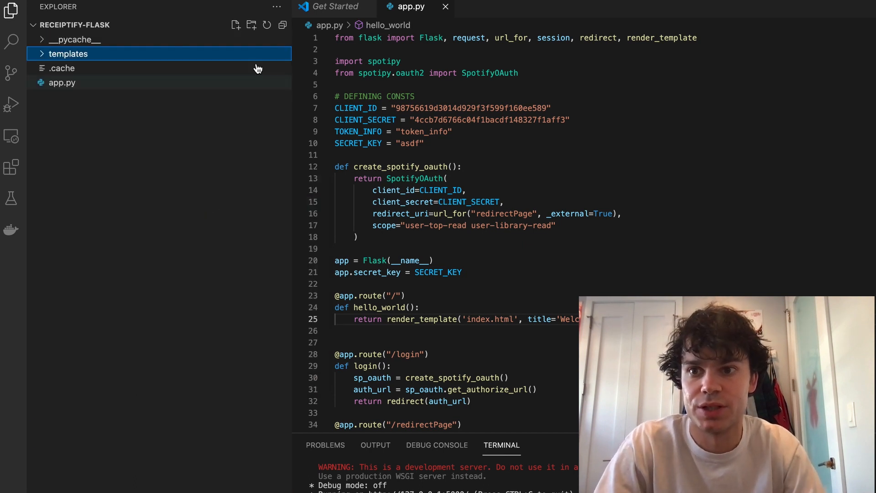
type("index.html")
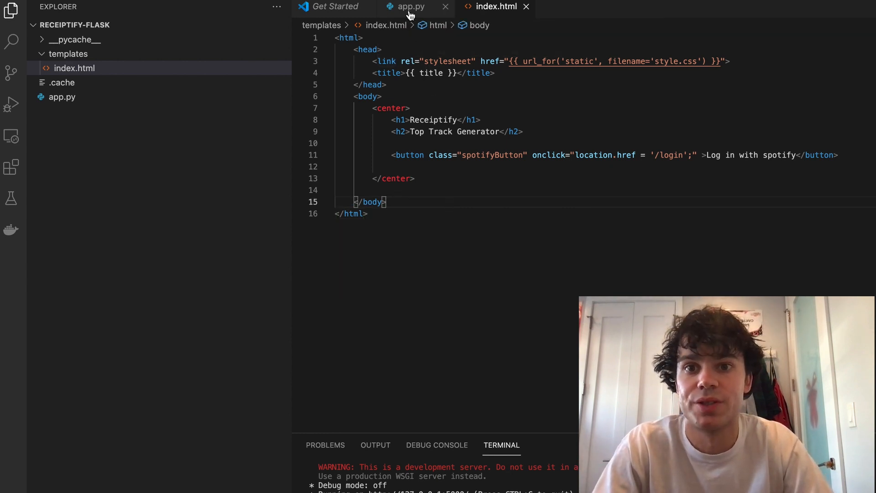
left_click(411, 8)
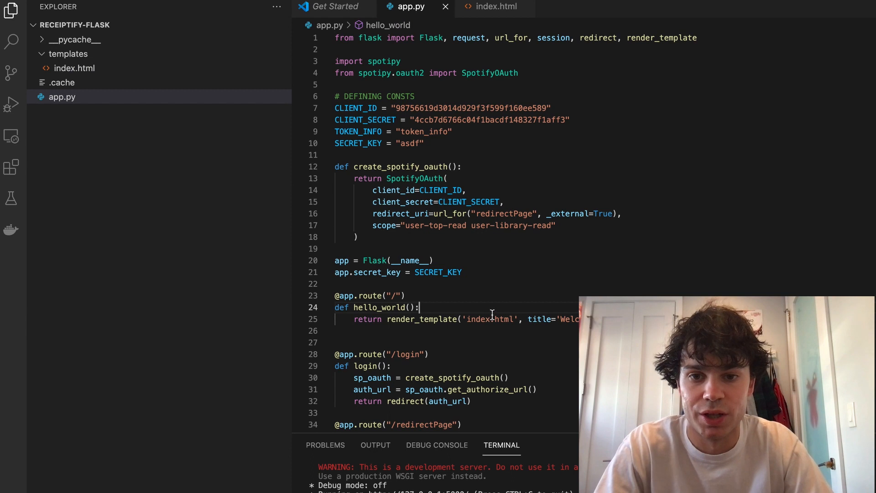
mouse_move(125, 107)
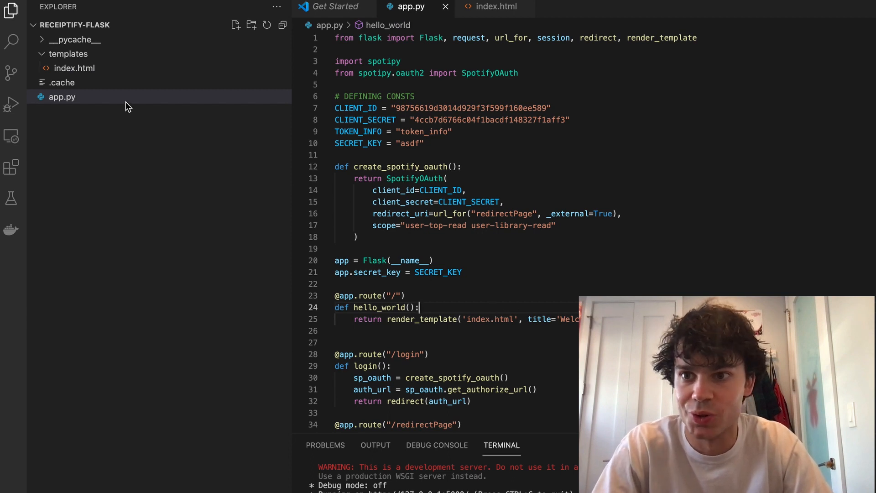
Step: Add receipt.html to templates with index.html's headings, minus the login button
right_click(69, 54)
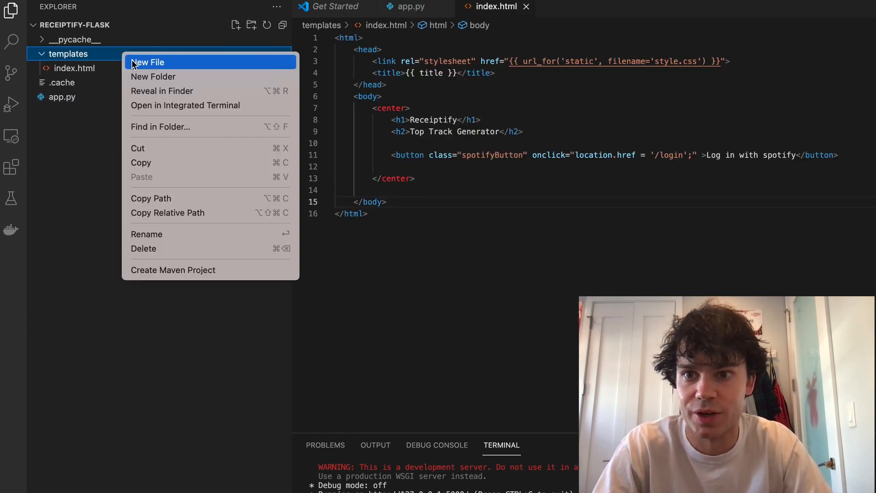
left_click(147, 62)
type("receipt.html")
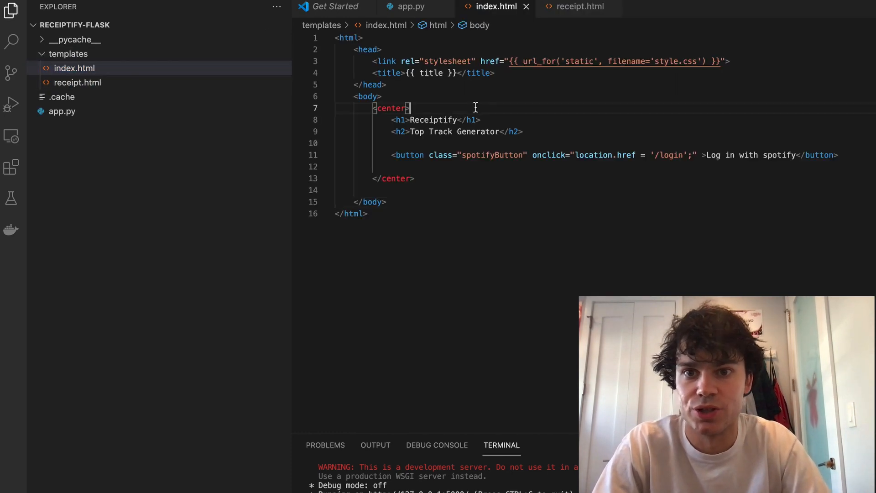
left_click(578, 7)
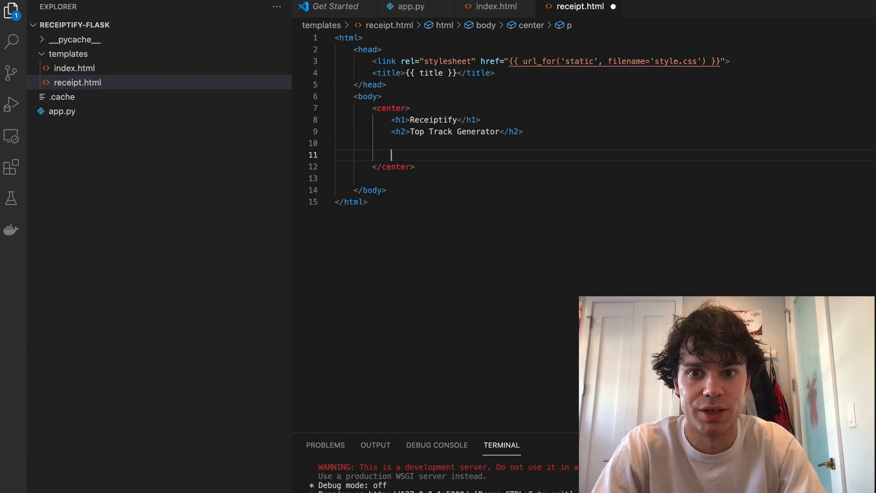
type("THIS I")
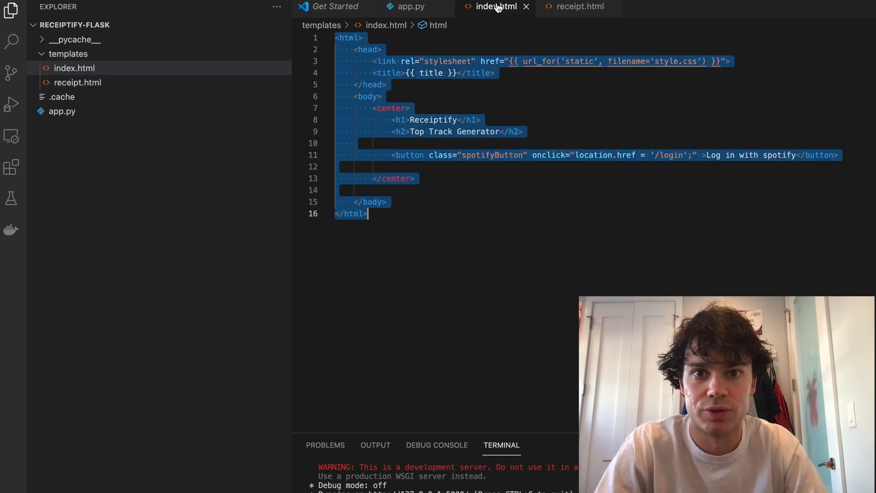
left_click(413, 8)
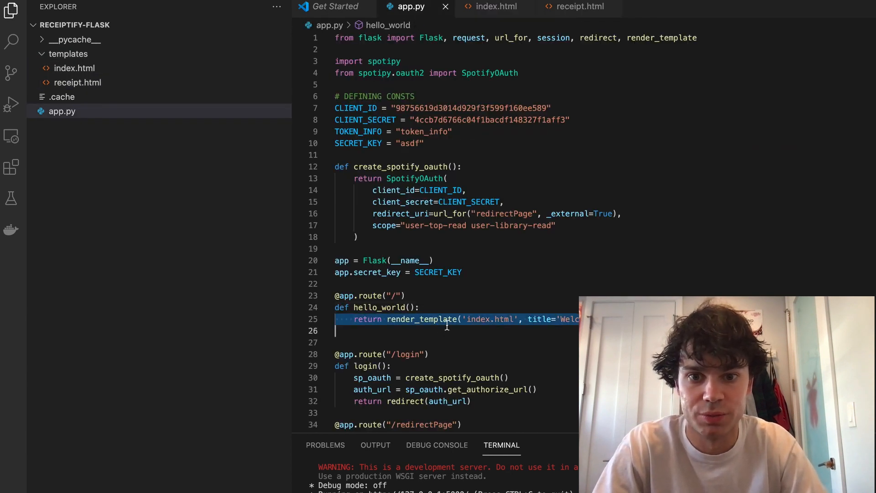
scroll("down", 3)
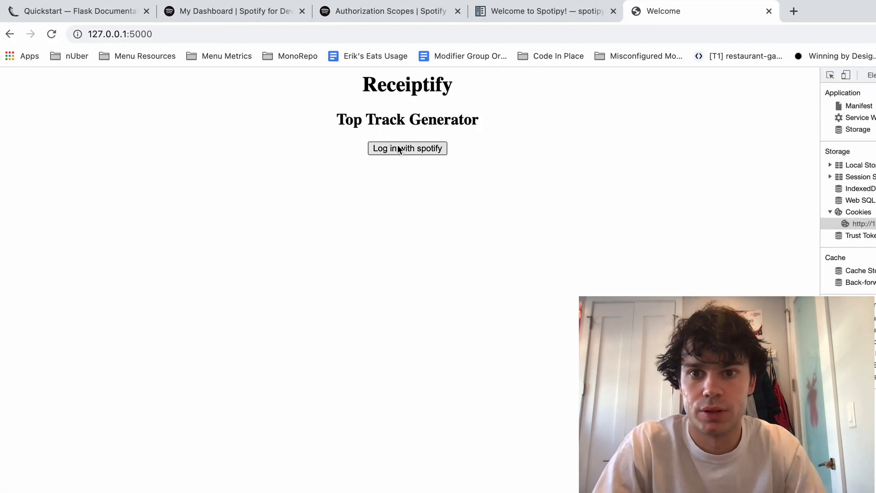
Step: Click 'Log in with spotify' on the 127.0.0.1:5000 Receiptify page
left_click(406, 148)
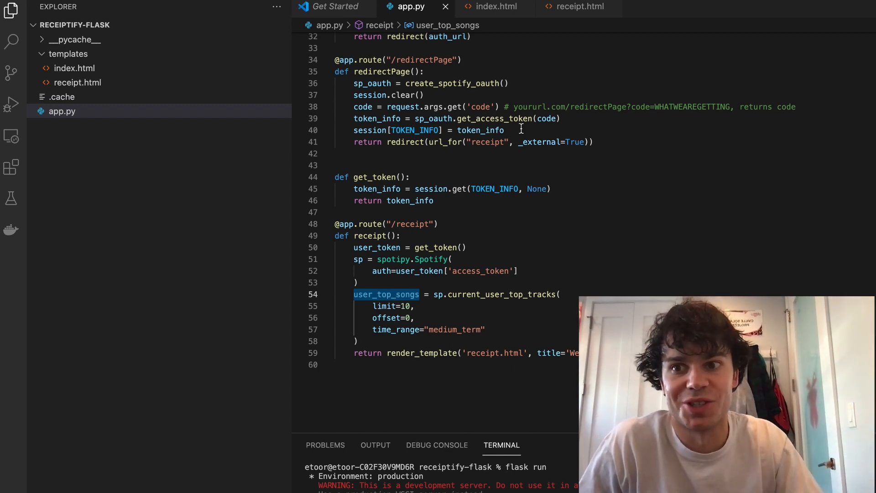
Step: Have receipt() pass short_term, medium_term and long_term top tracks to receipt.html
left_click(578, 6)
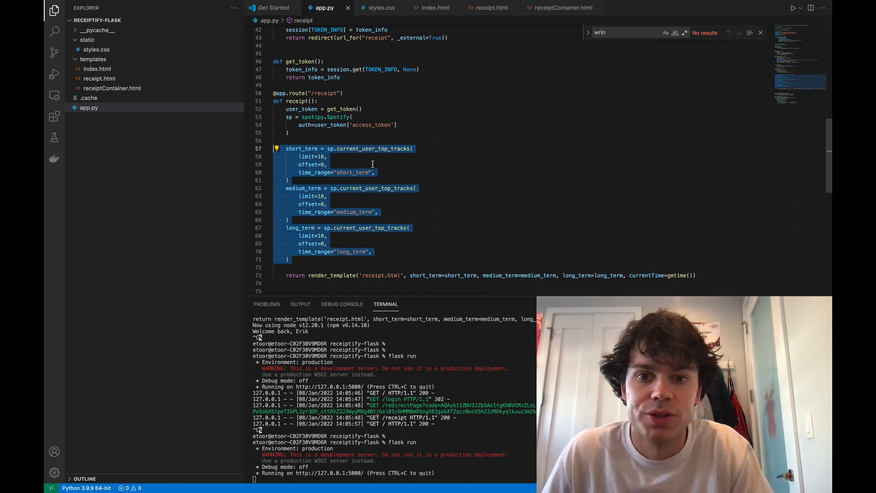
mouse_move(356, 162)
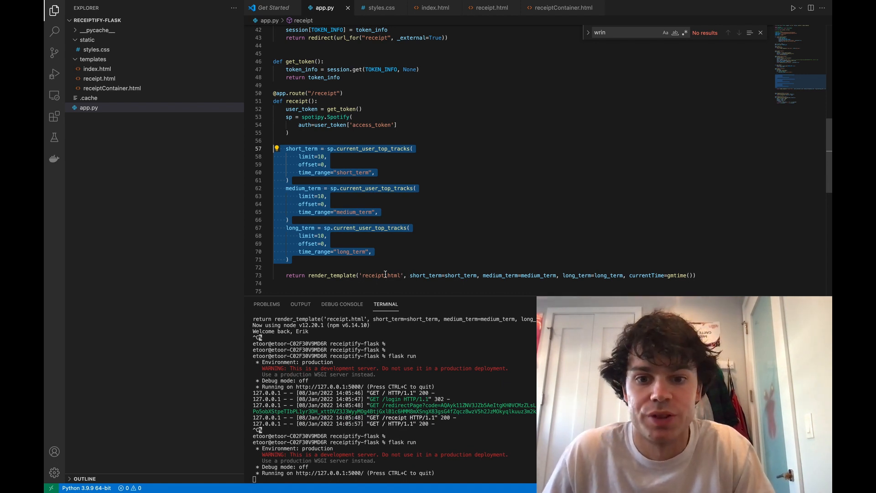
left_click(490, 7)
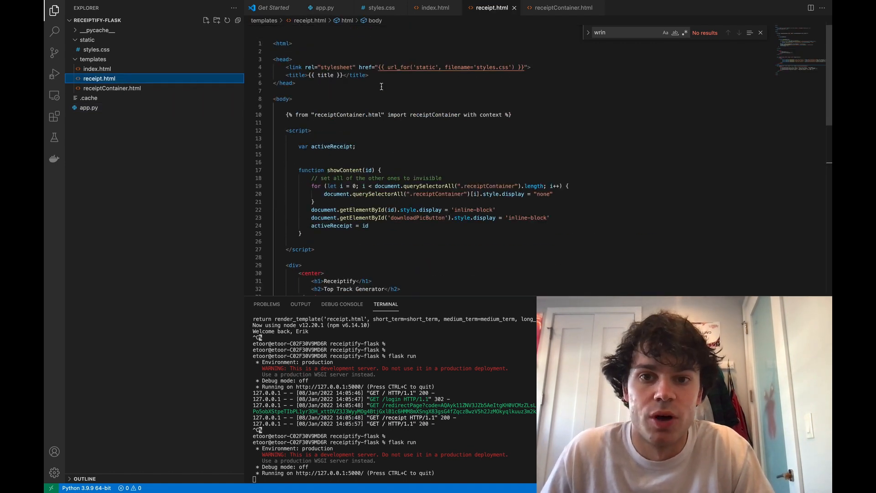
Step: Review receipt.html's showContent script, period buttons and receiptContainer calls, then view receiptContainer.html
scroll("down", 3)
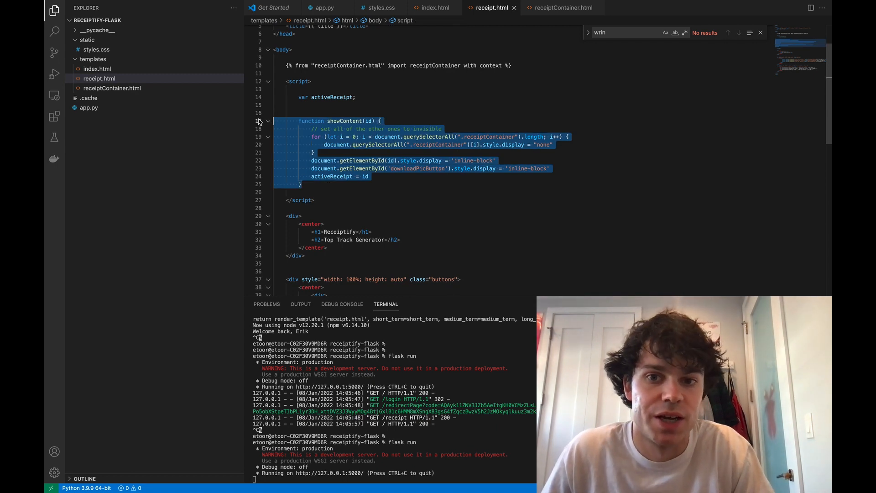
scroll("down", 3)
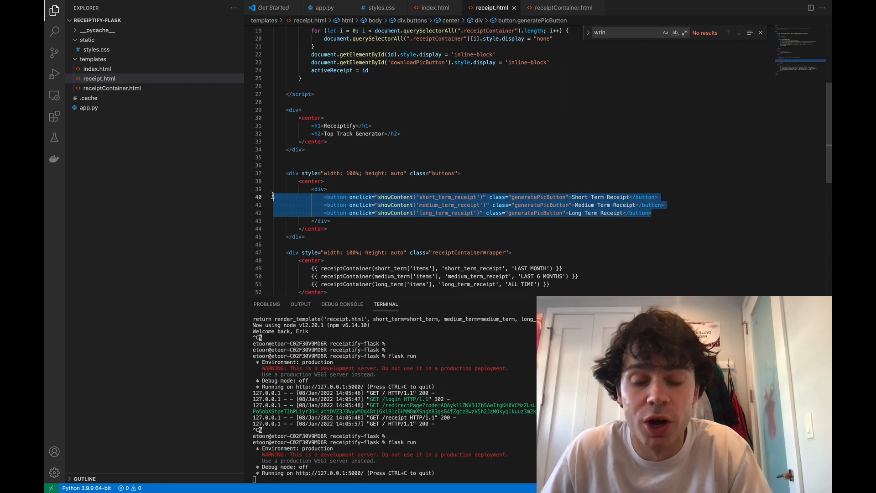
scroll("down", 3)
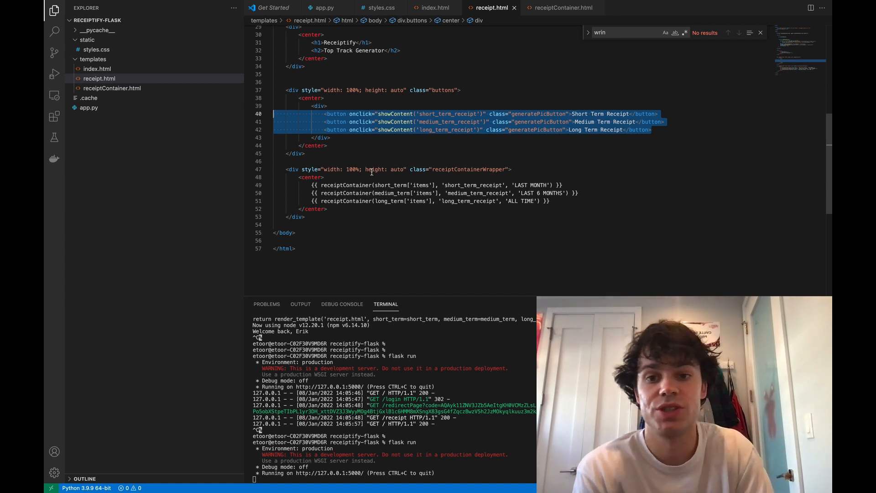
left_click(328, 145)
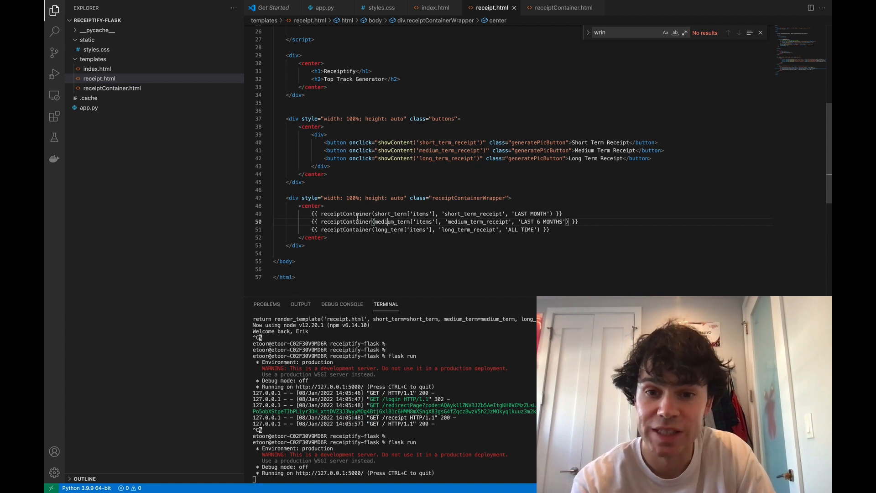
left_click(111, 88)
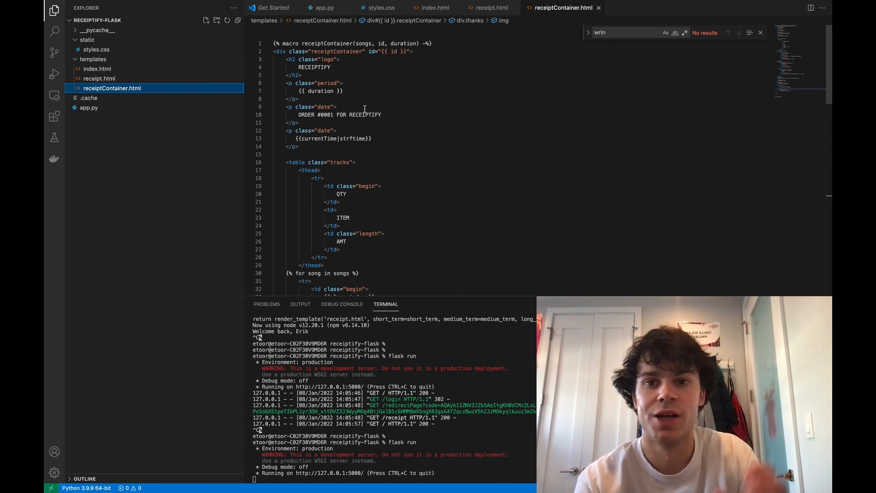
Step: Highlight the songs parameter and scroll through receiptContainer's tracks table and footer
double_click(362, 43)
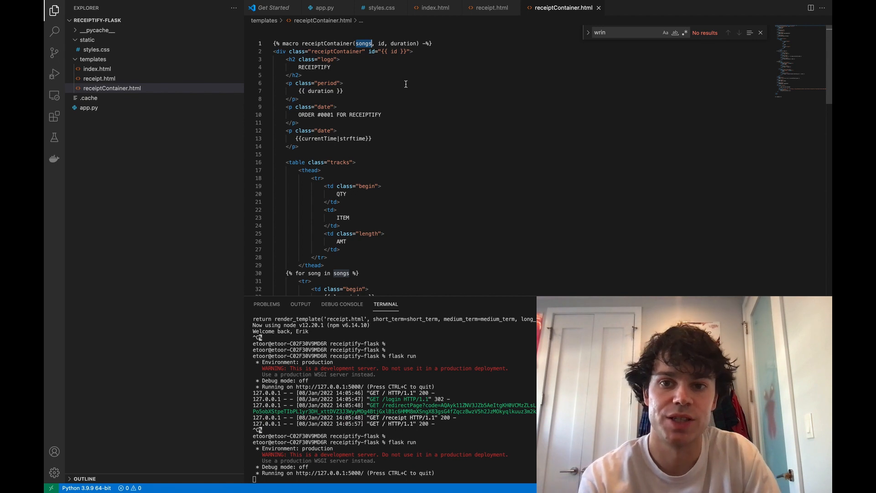
scroll("down", 3)
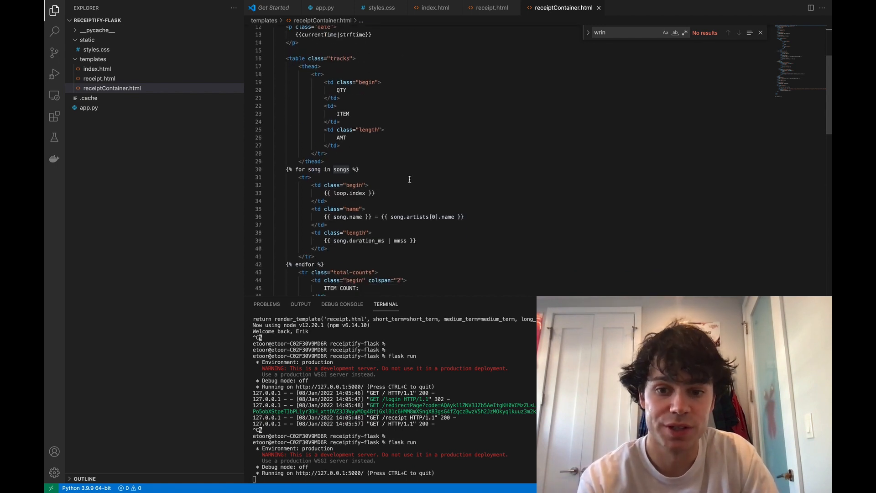
scroll("down", 3)
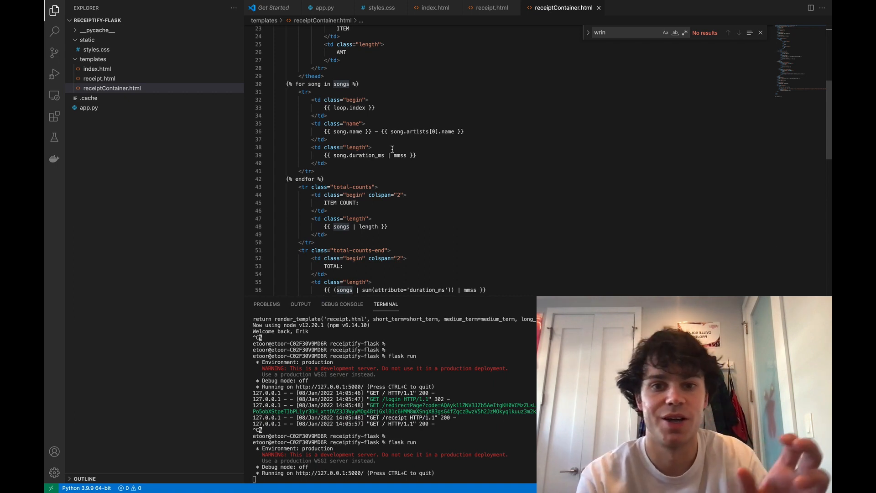
scroll("down", 3)
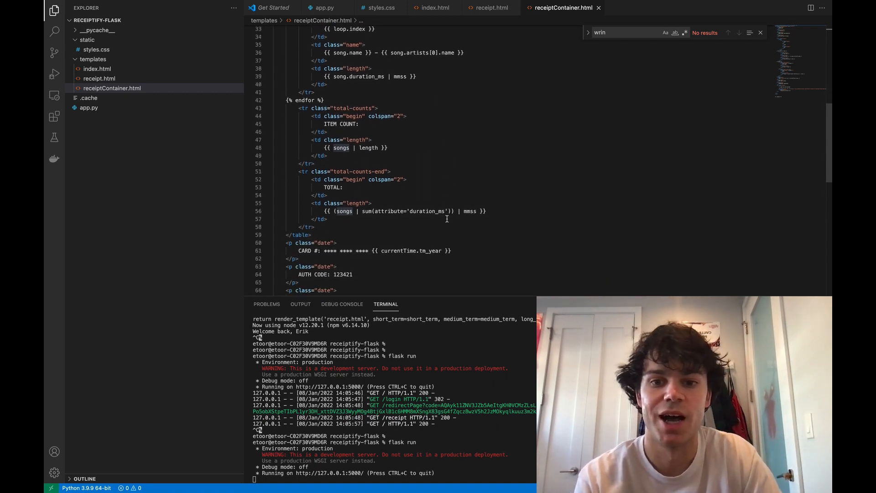
scroll("down", 3)
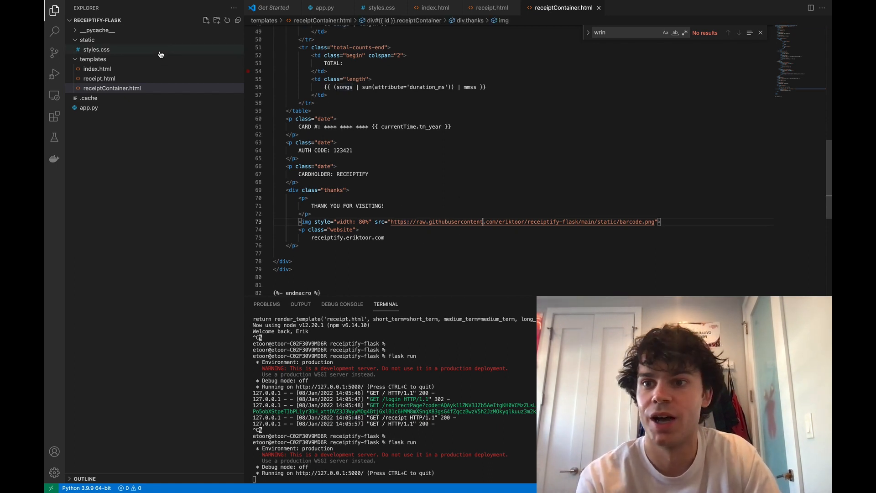
left_click(95, 49)
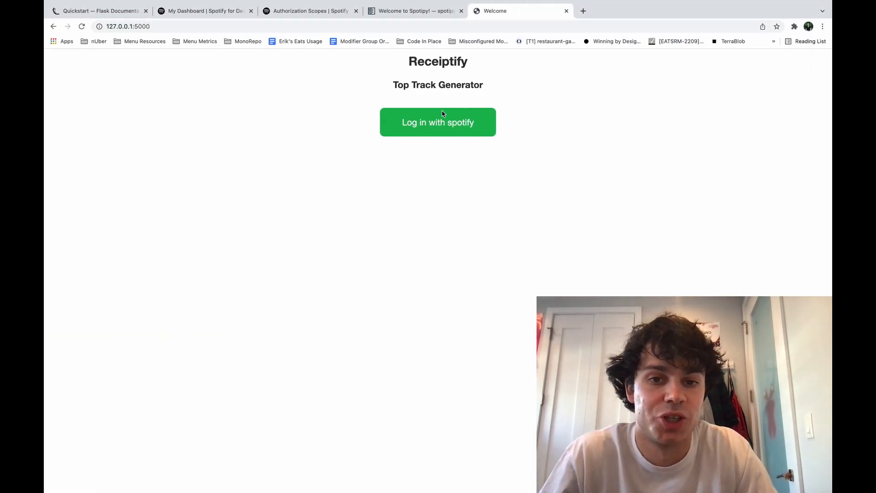
Step: Log in with Spotify and view the Short, Medium and Long Term receipts
left_click(437, 122)
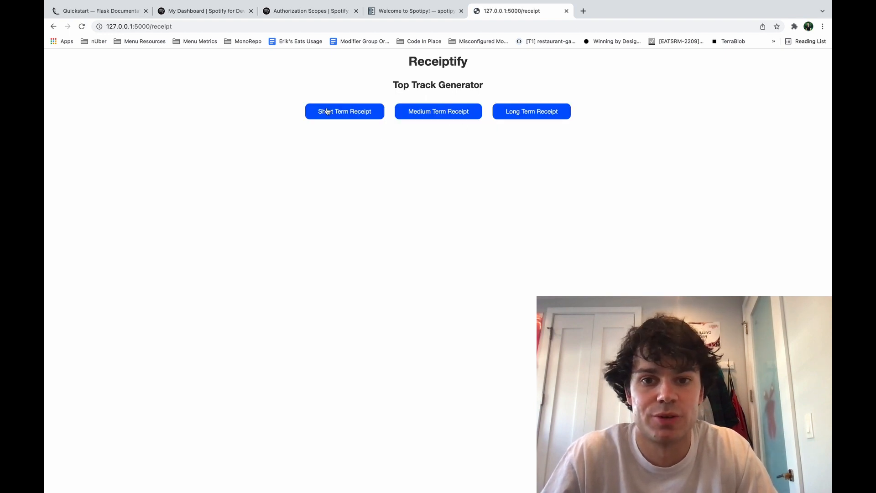
left_click(344, 111)
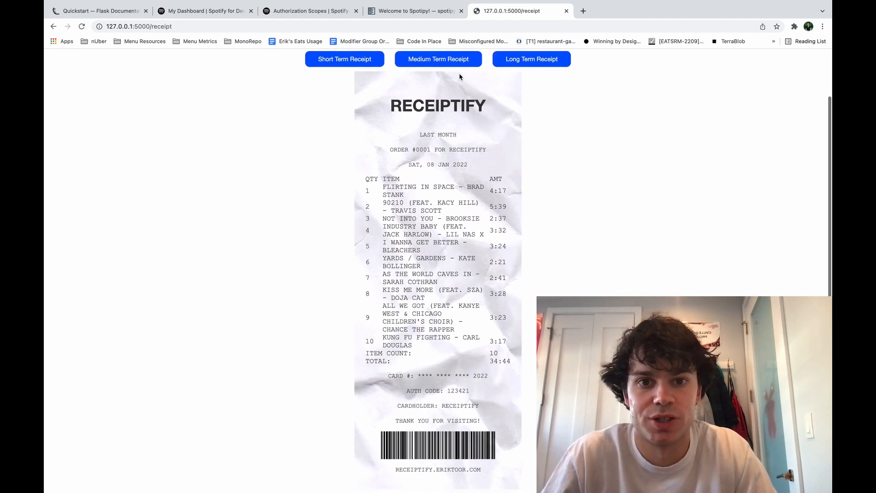
left_click(531, 59)
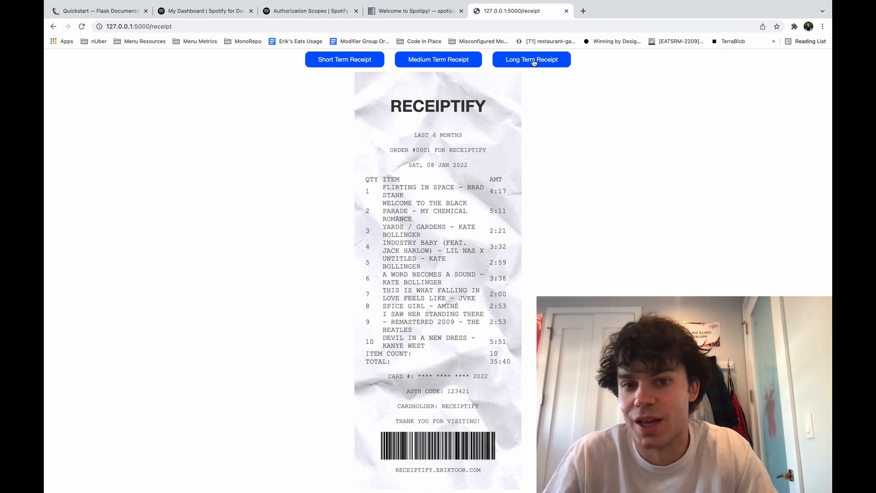
left_click(530, 59)
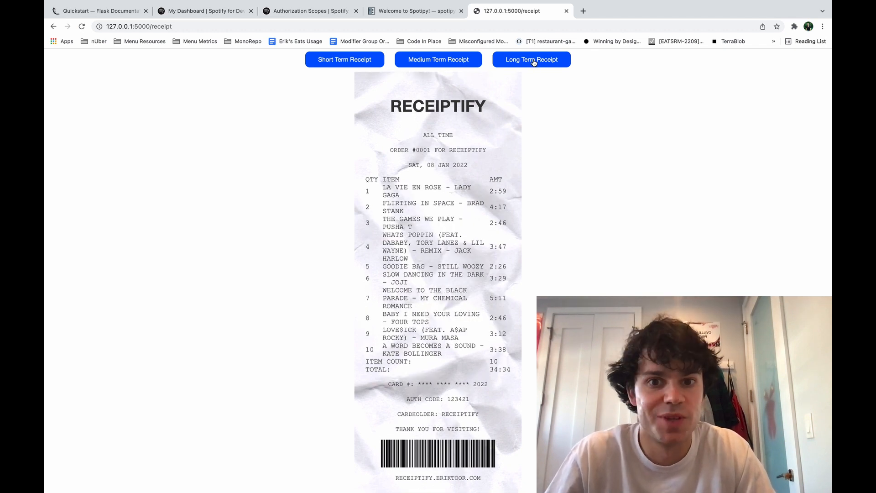